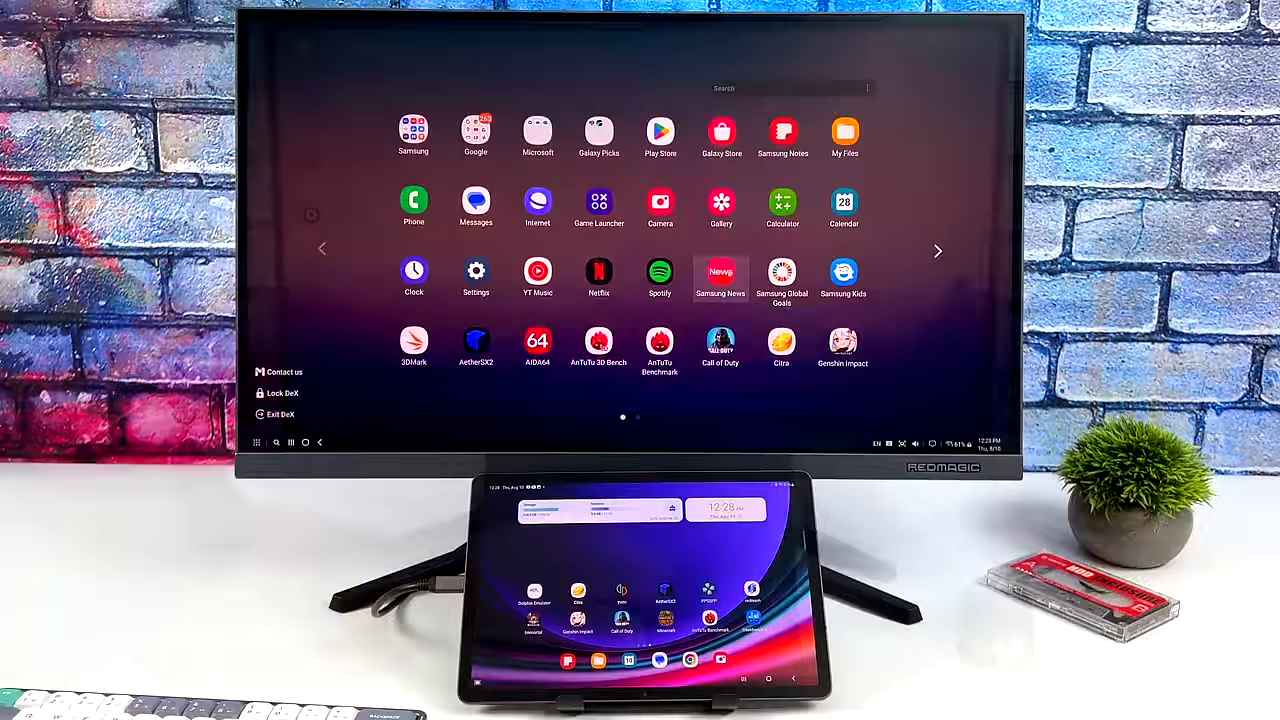
Launch the Play Store from the app drawer and snap it to the right half.
left_click(660, 136)
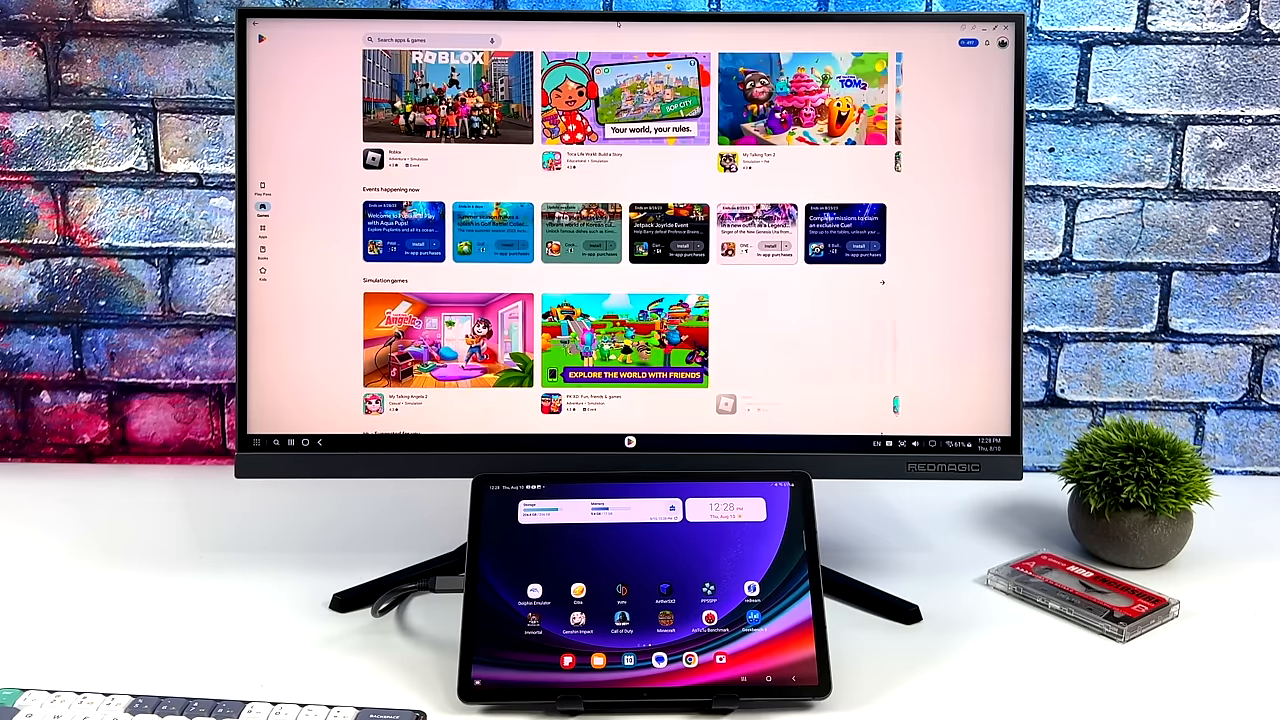
left_click(992, 28)
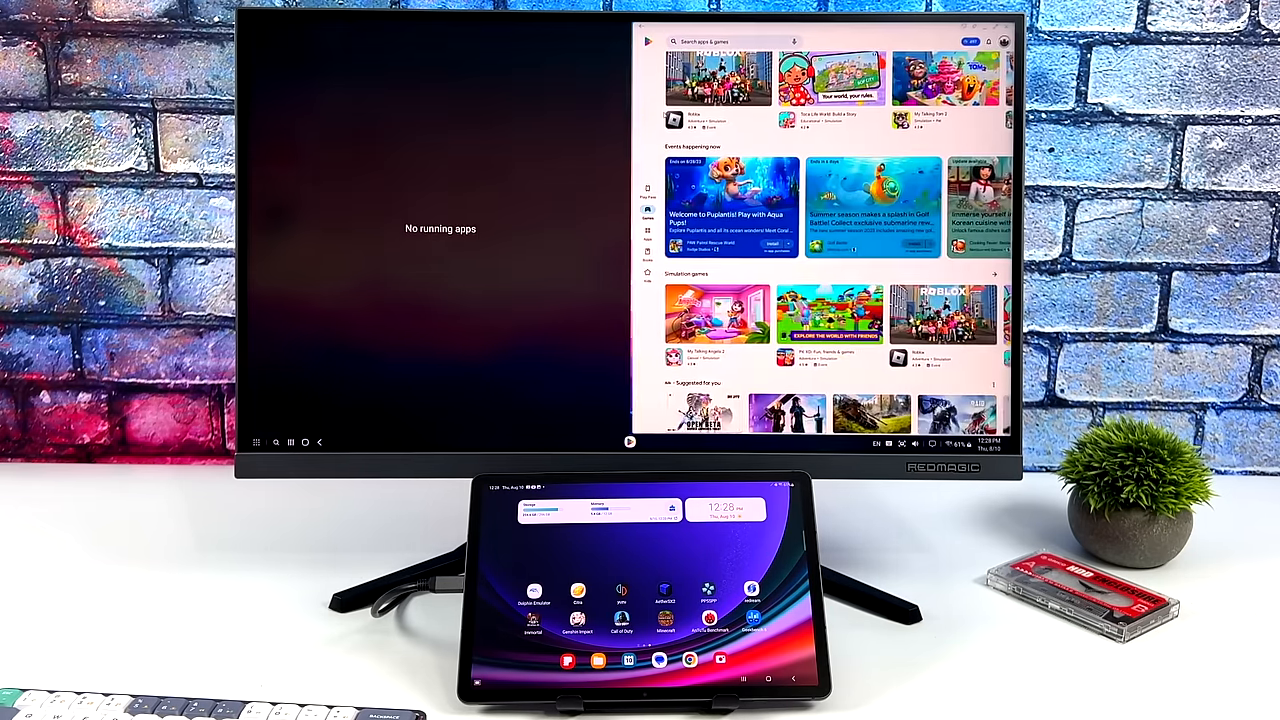
Launch Calculator on the left half, split-screen beside the Play Store.
left_click(256, 442)
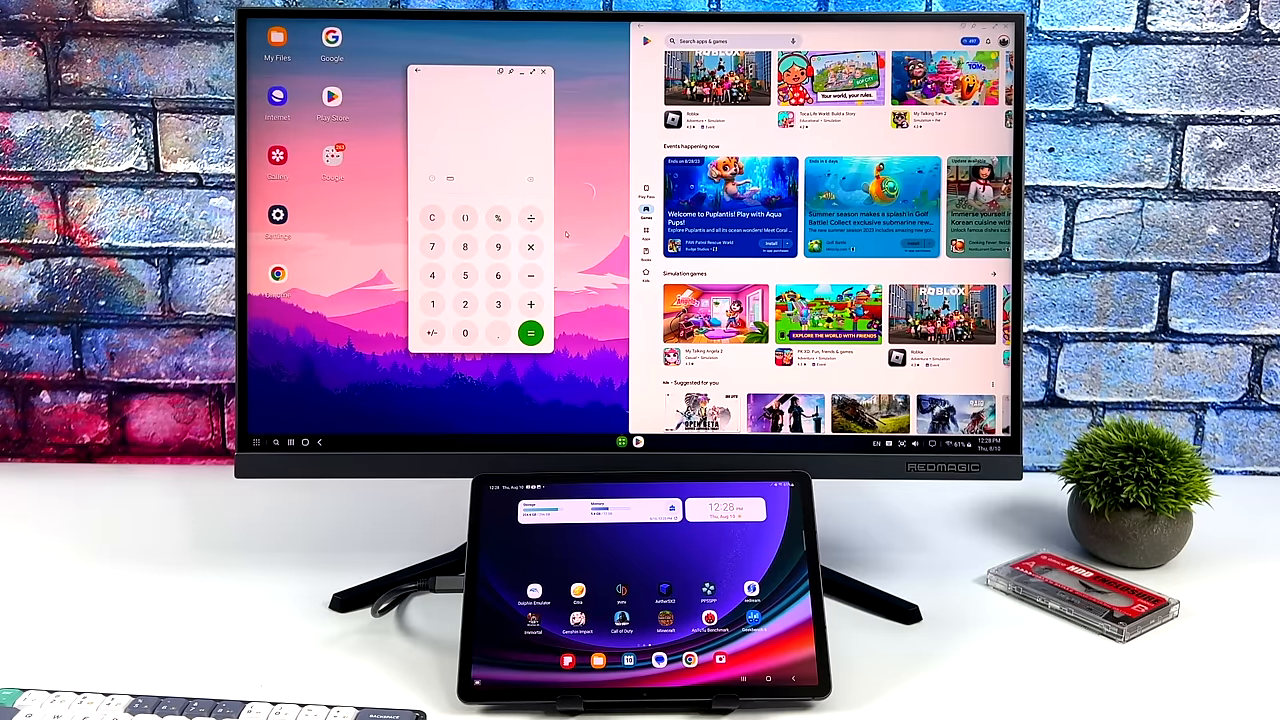
scroll("down", 3)
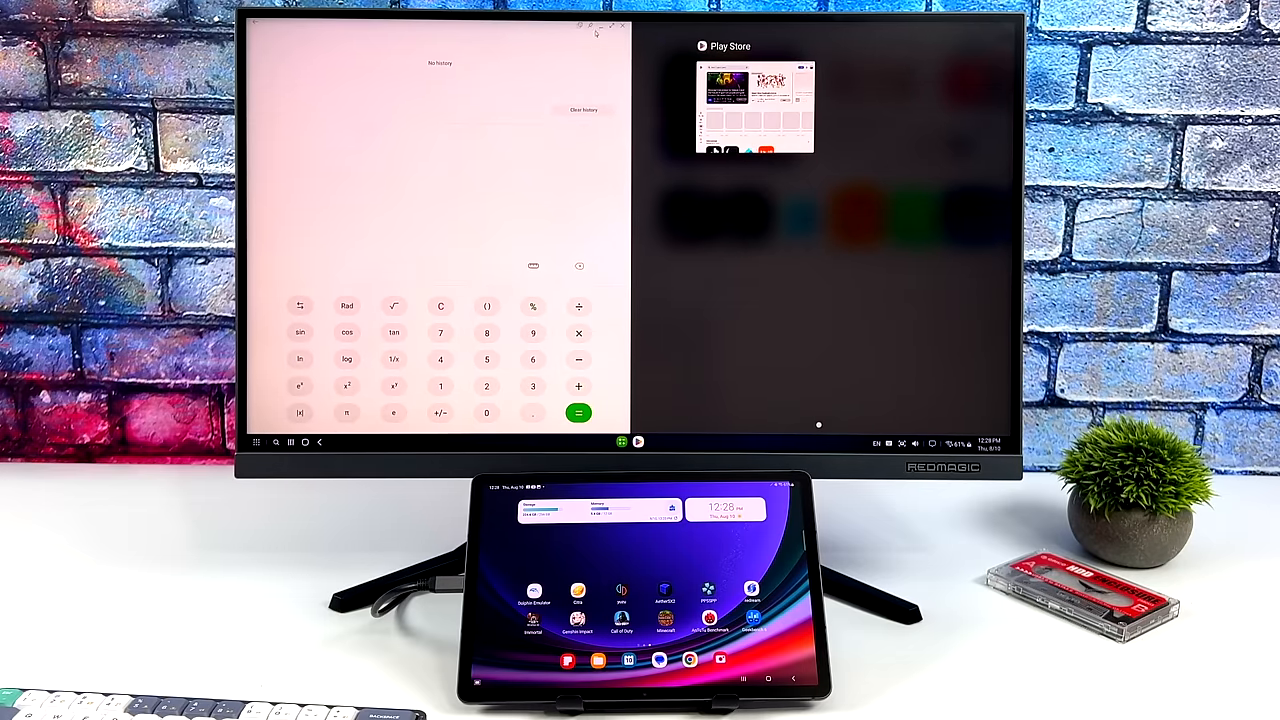
Scroll the Play Store home page, close it and launch Galaxy Store in its own window.
left_click(754, 104)
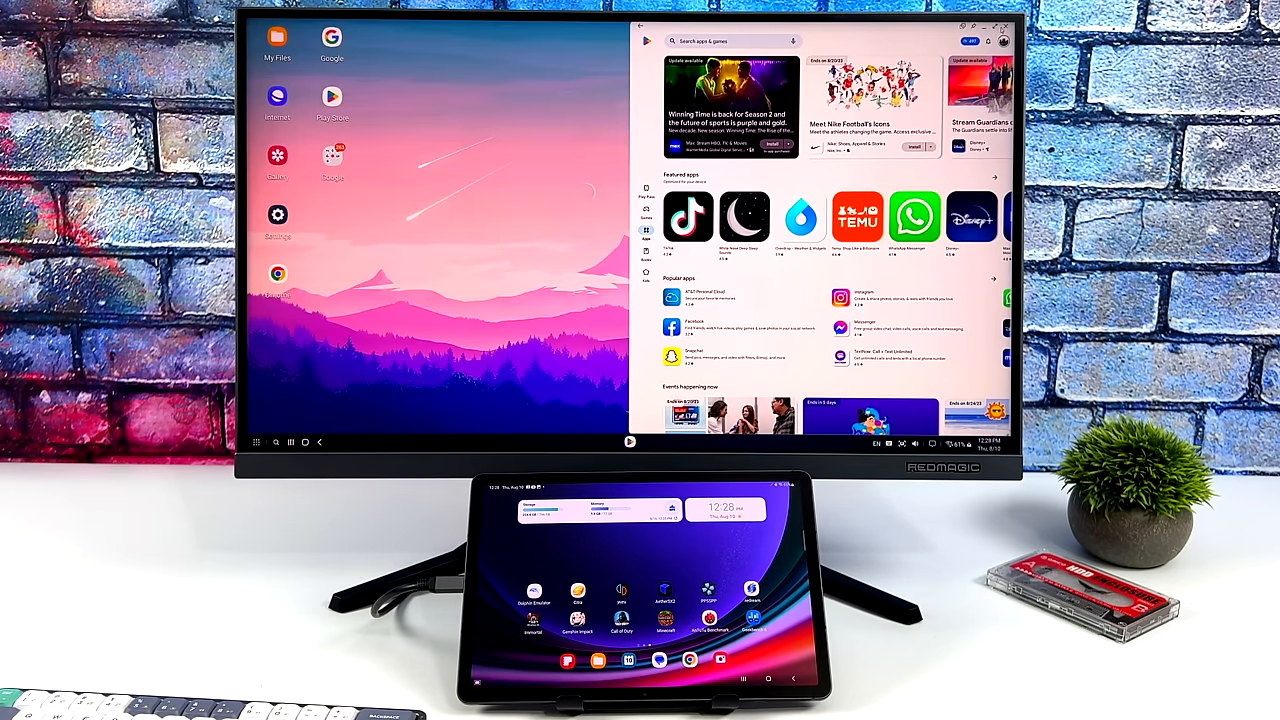
scroll("down", 3)
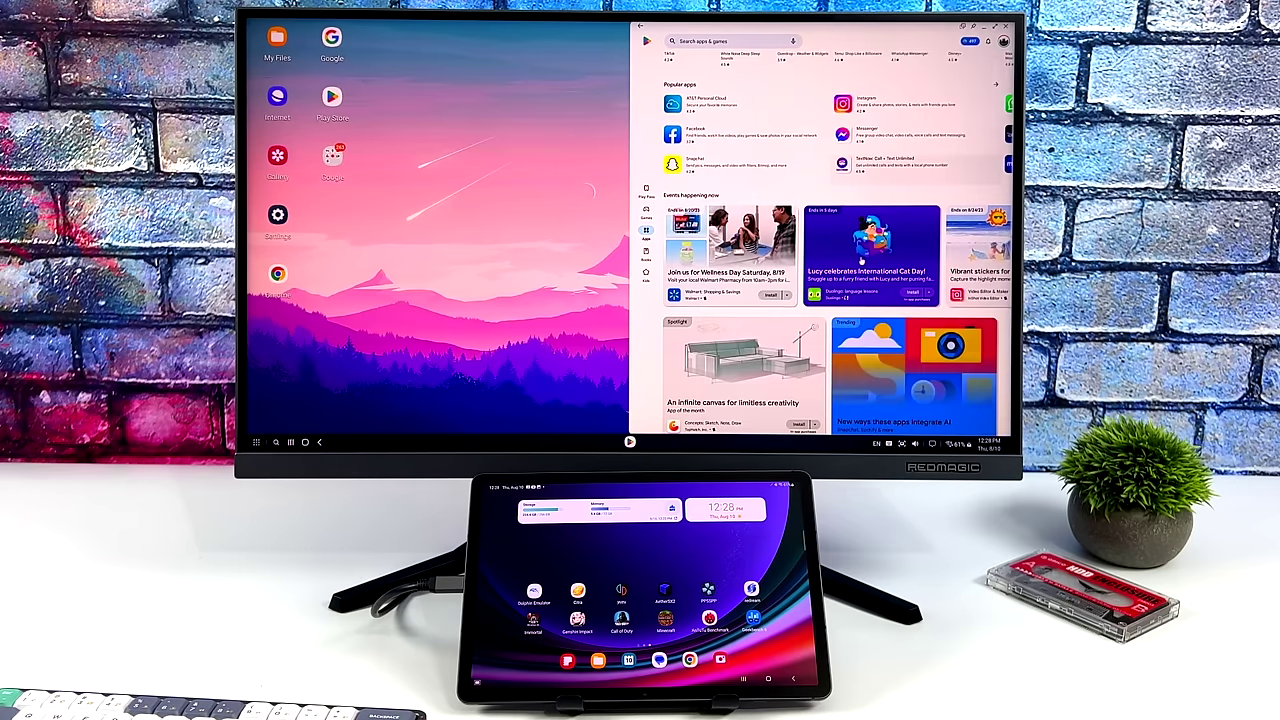
scroll("up", 3)
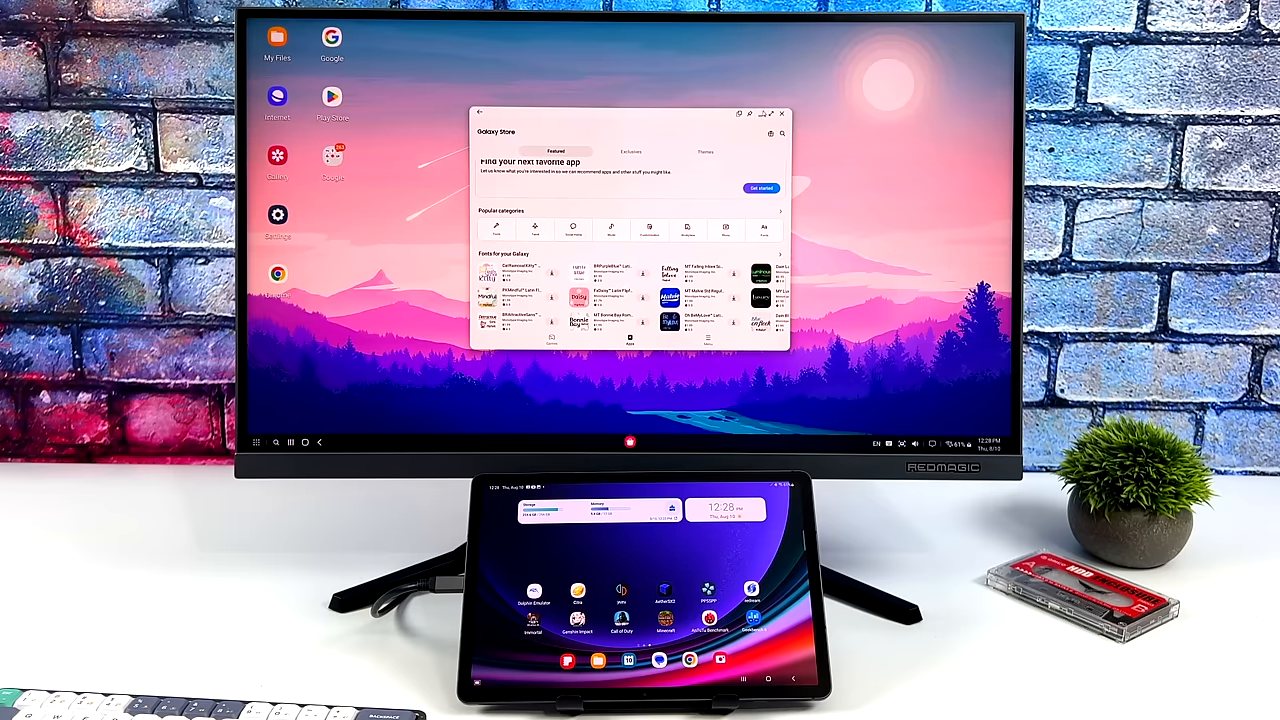
Close the Galaxy Store window, leaving the DeX desktop empty.
left_click(780, 112)
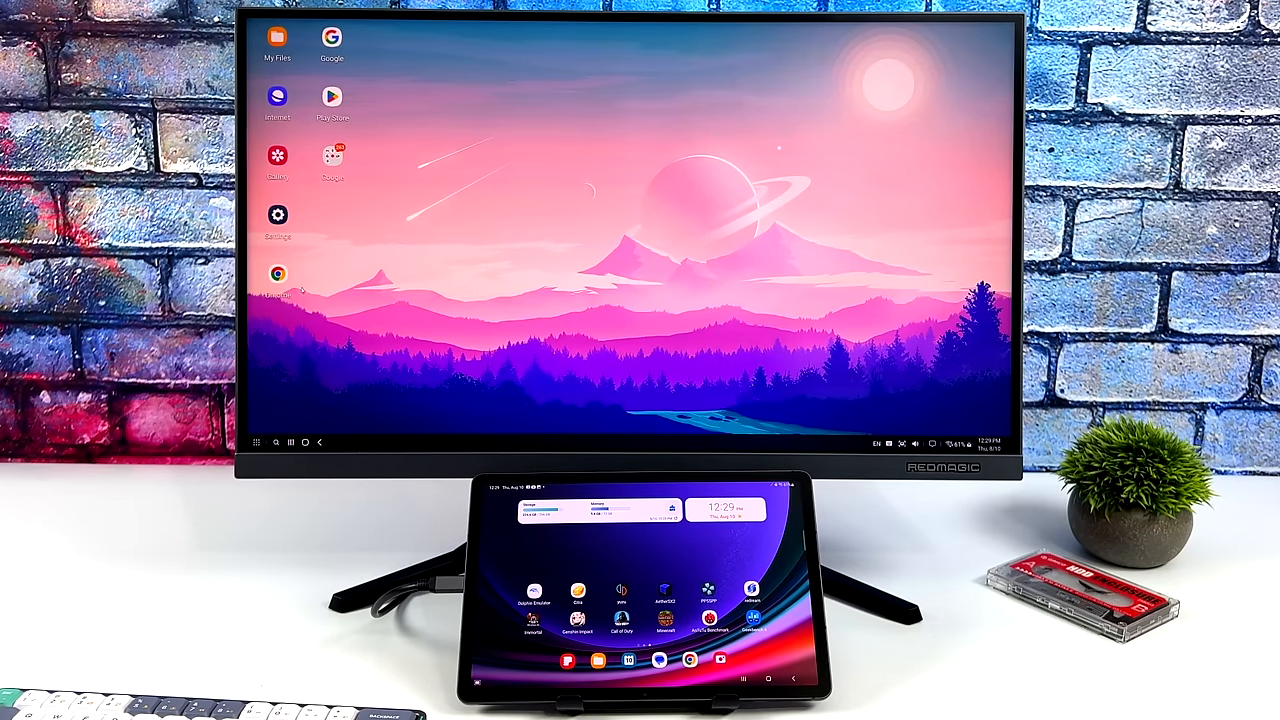
Search 'samsung tab s' in Chrome and reach the Galaxy Tab S9 Ultra product page.
left_click(276, 274)
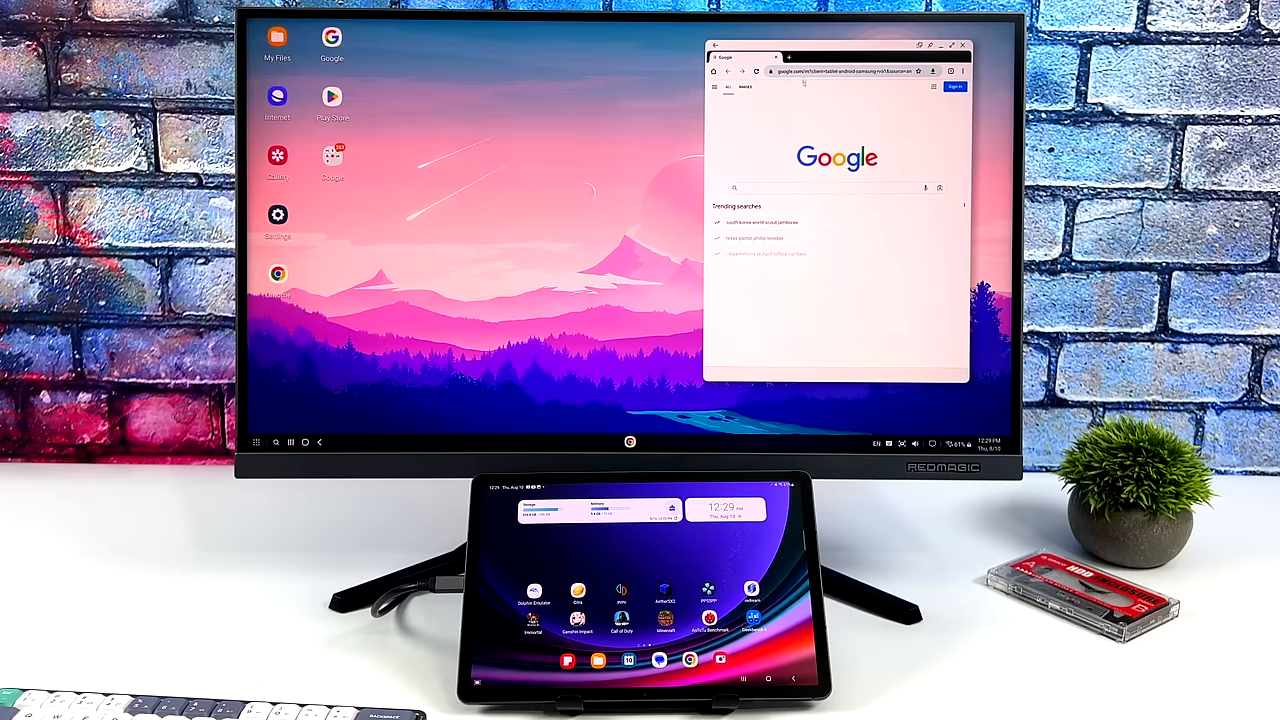
type("samsung")
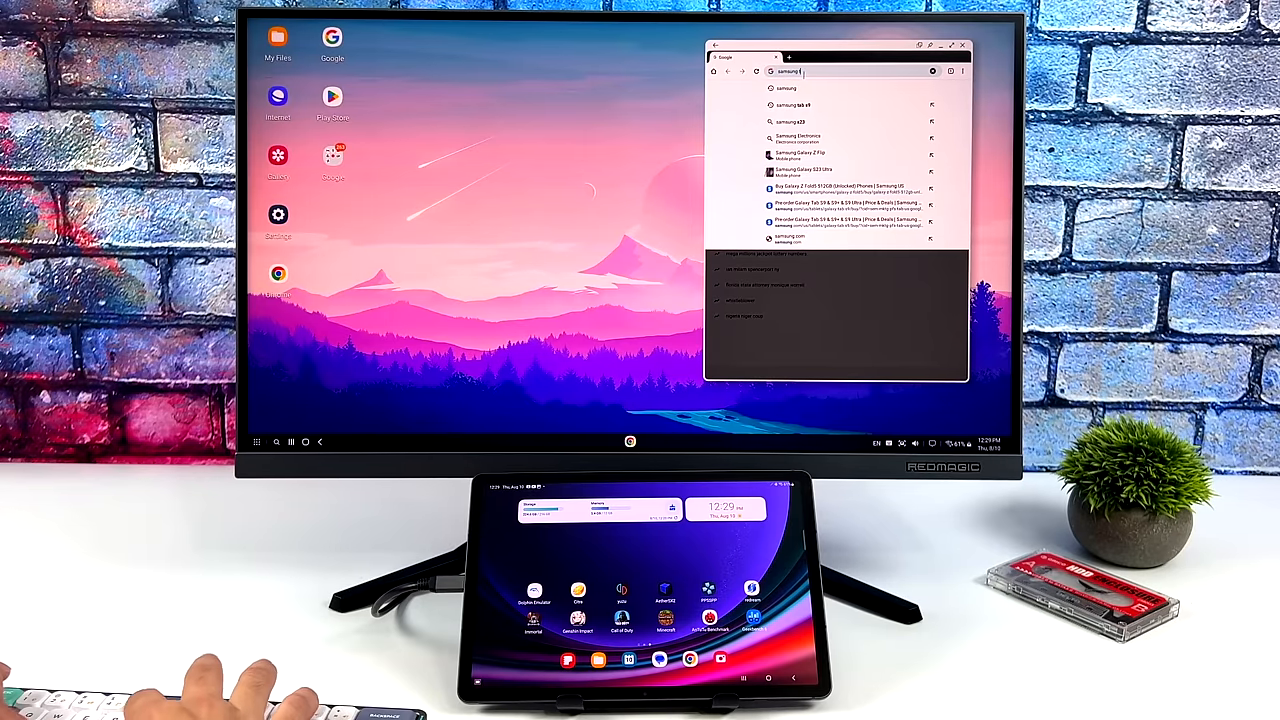
type("tab s")
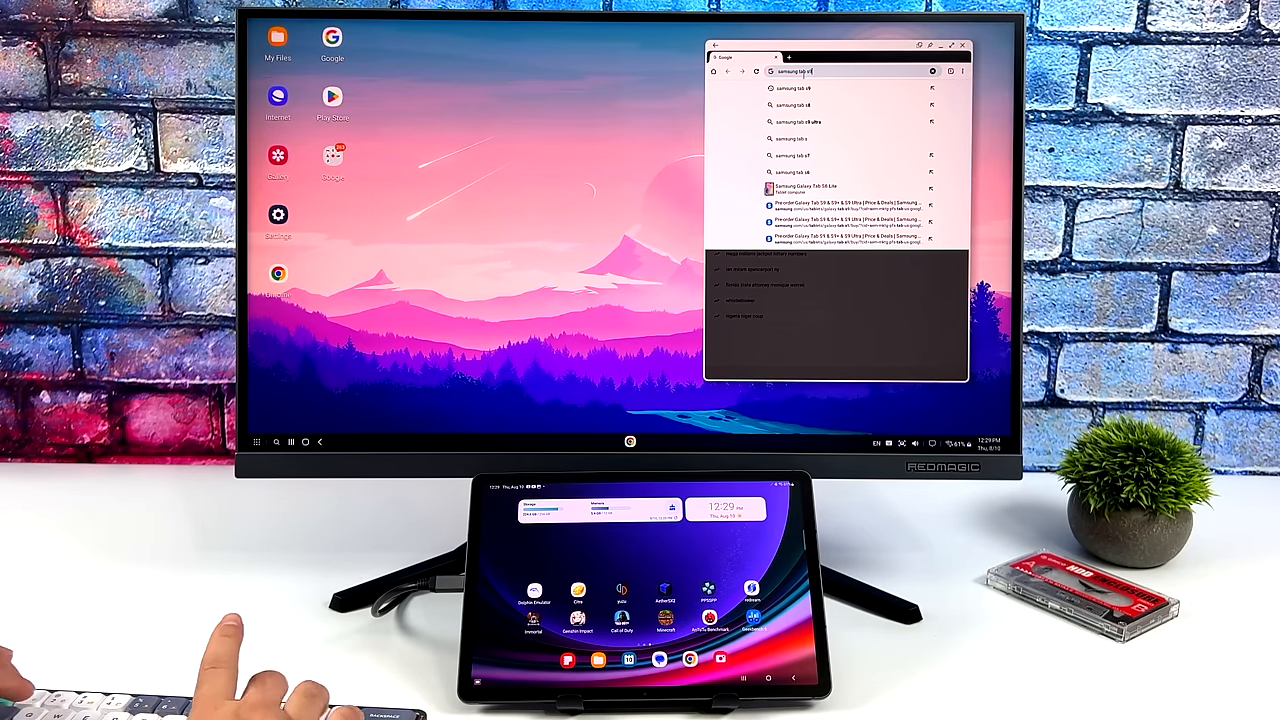
key("Return")
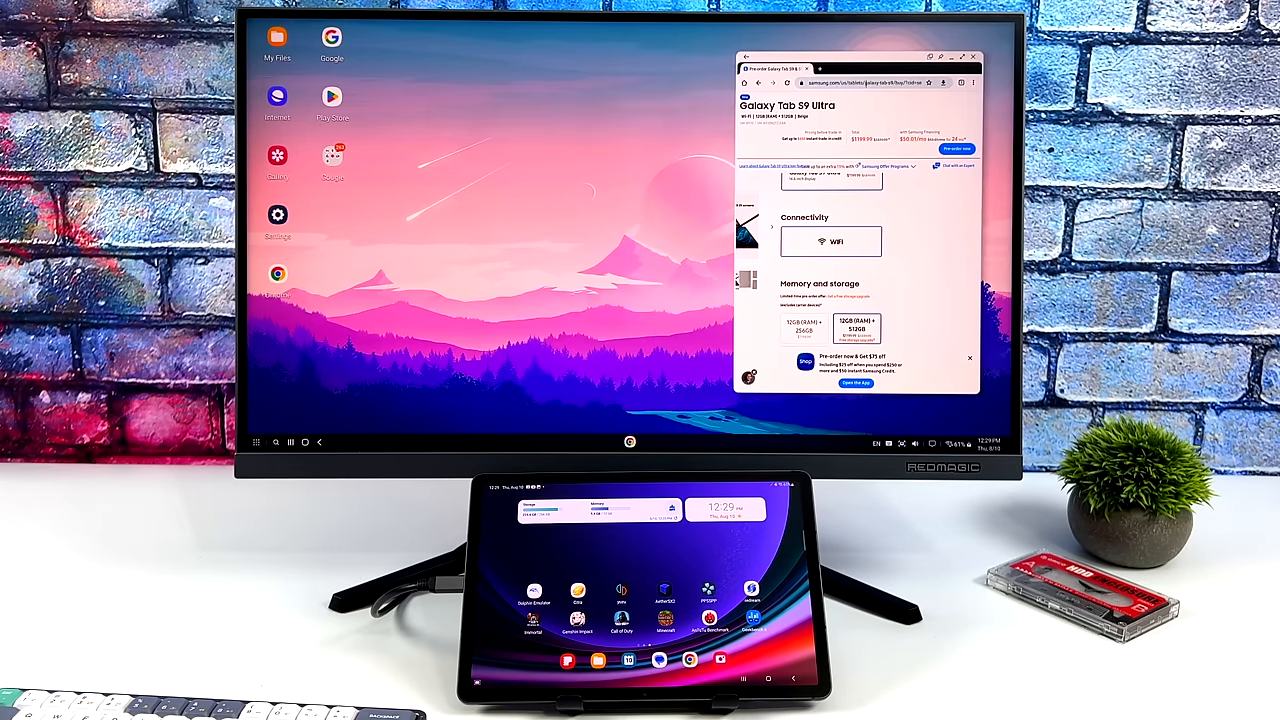
Load the Wikipedia portal in a second Chrome tab via the 'wikipedia' suggestion.
left_click(852, 68)
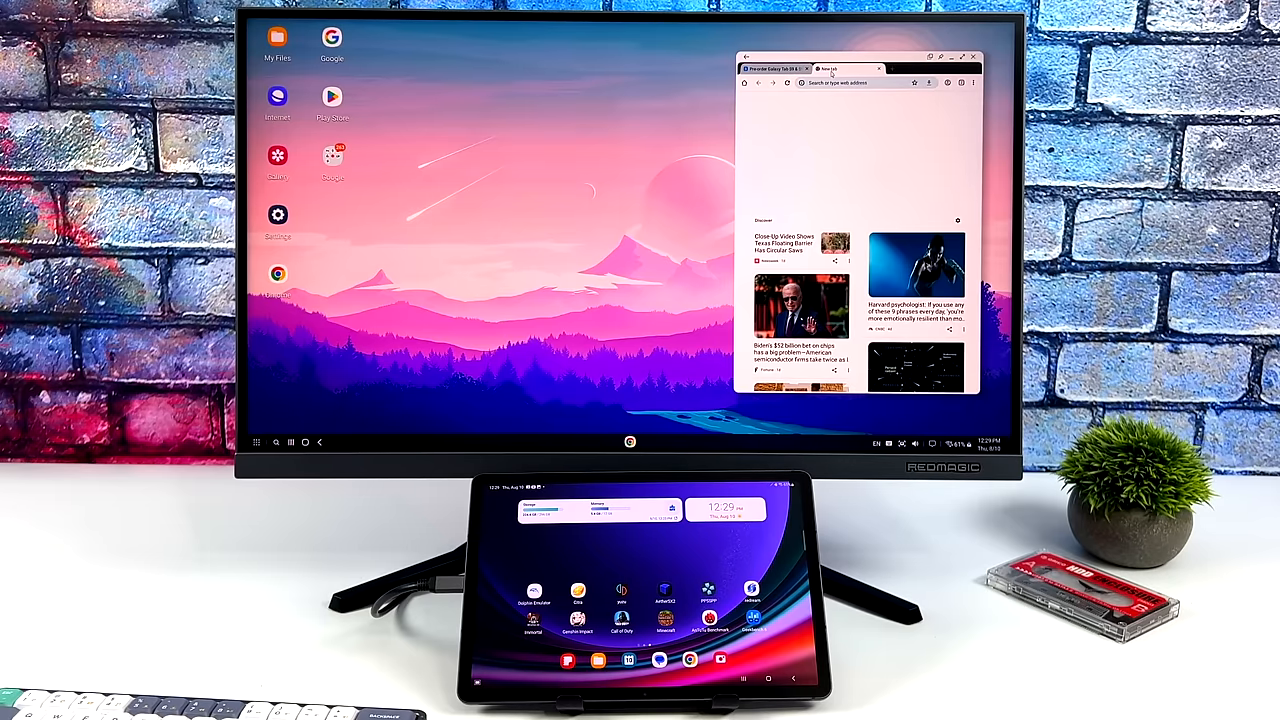
left_click(840, 84)
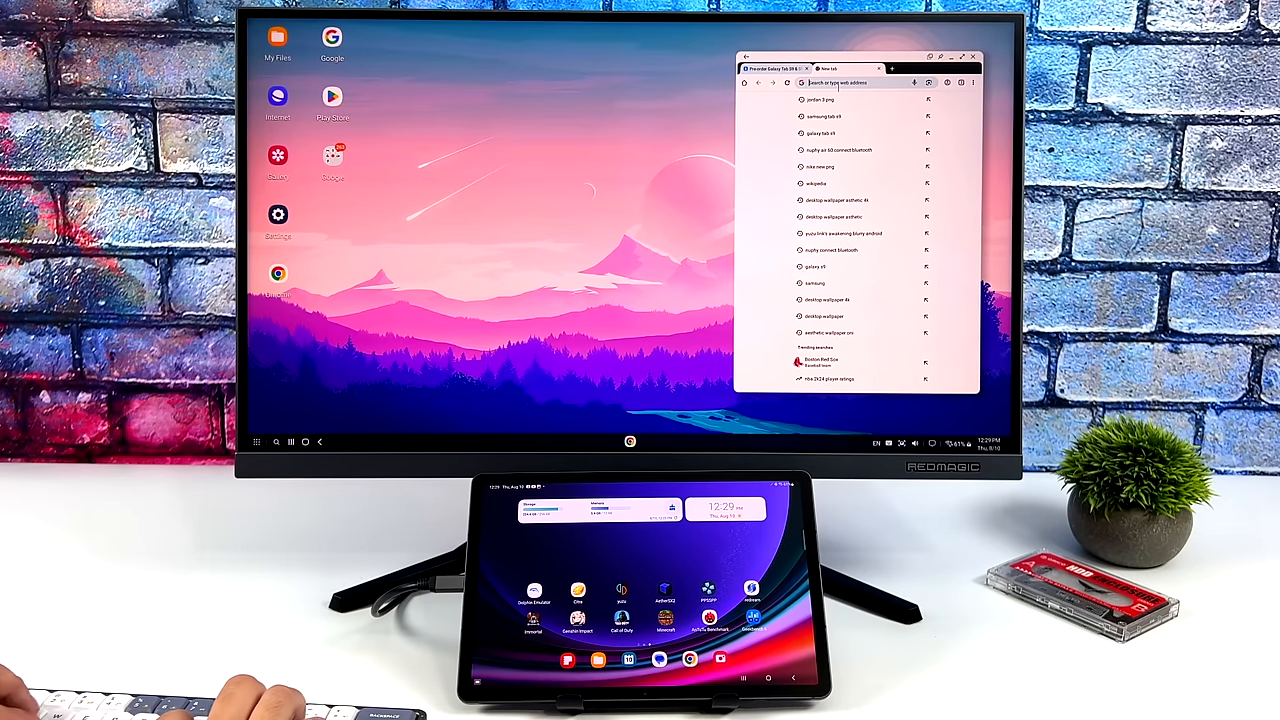
type("wikipedia.org")
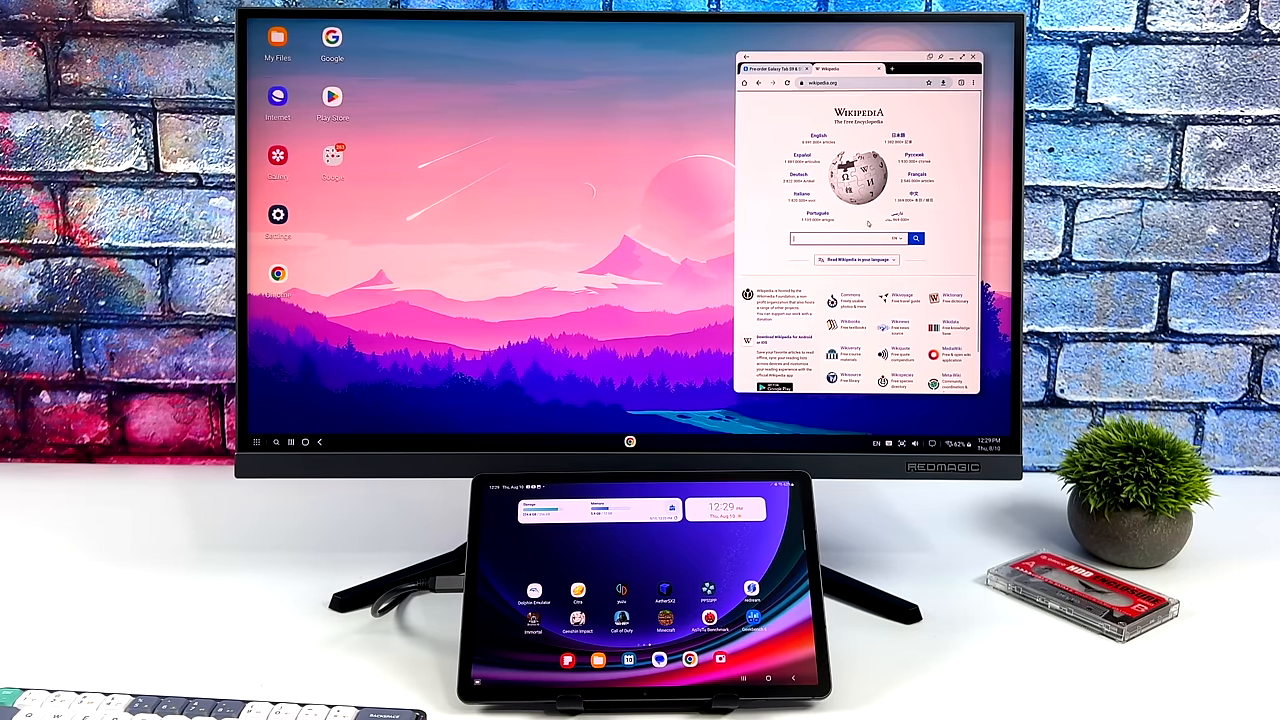
mouse_move(316, 344)
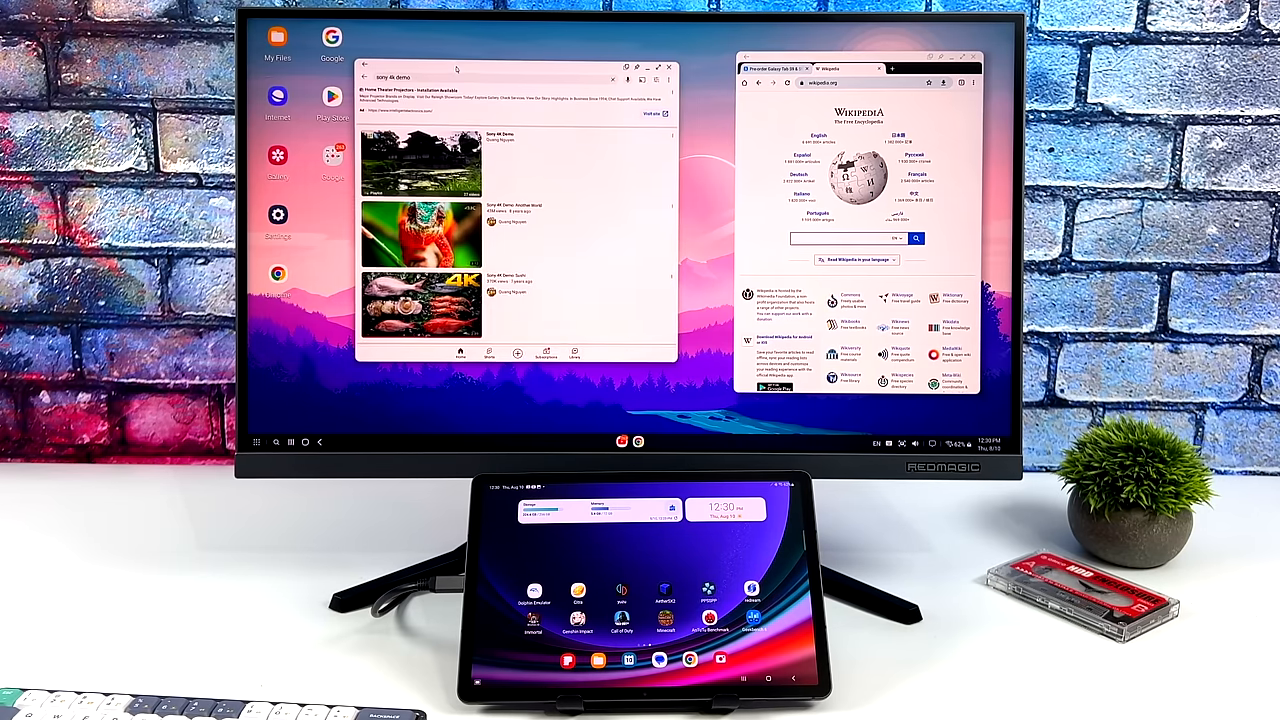
Play a 4K nature video on YouTube fullscreen and show its Quality settings.
left_click(420, 304)
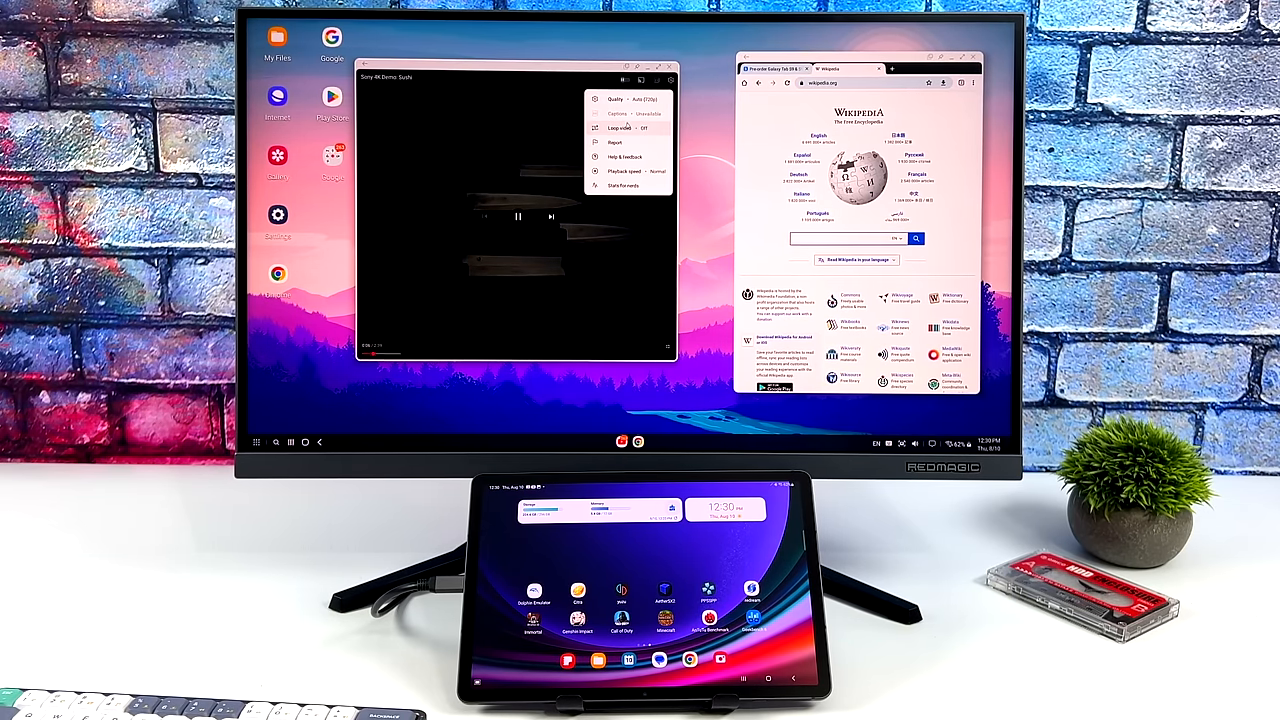
left_click(616, 100)
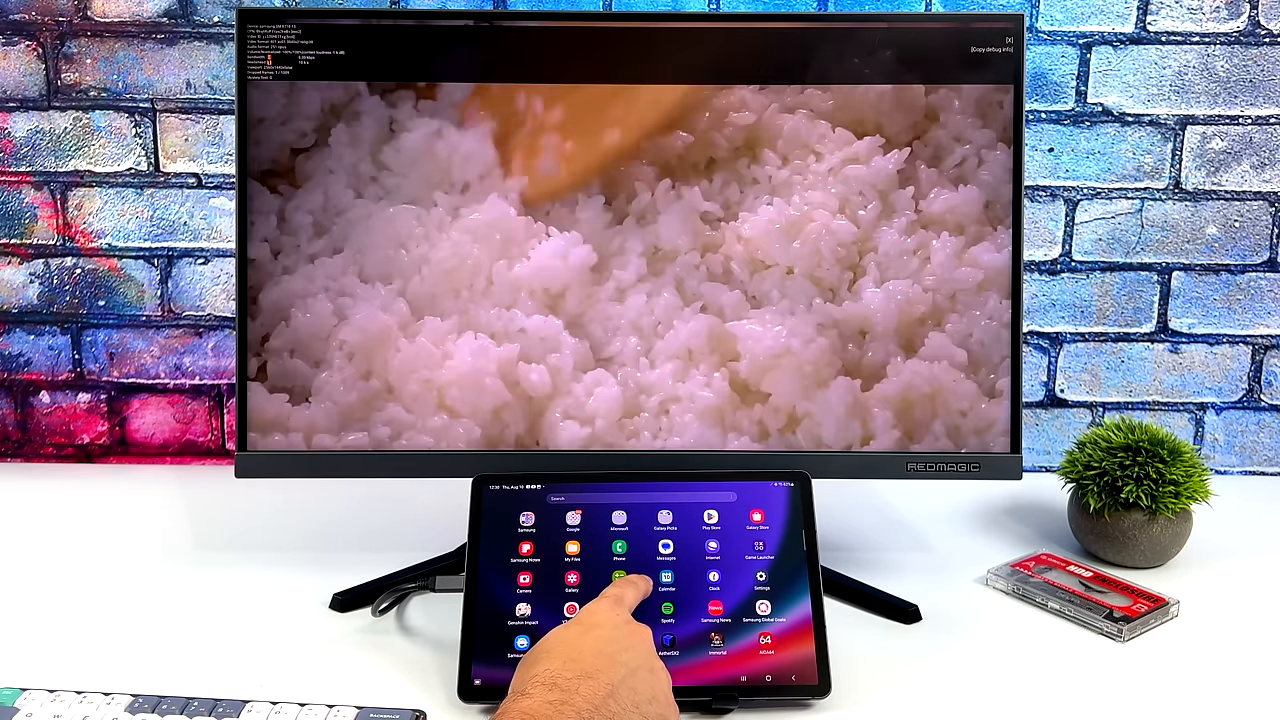
Exit and close the YouTube video, then bring up the DeX app drawer.
left_click(618, 580)
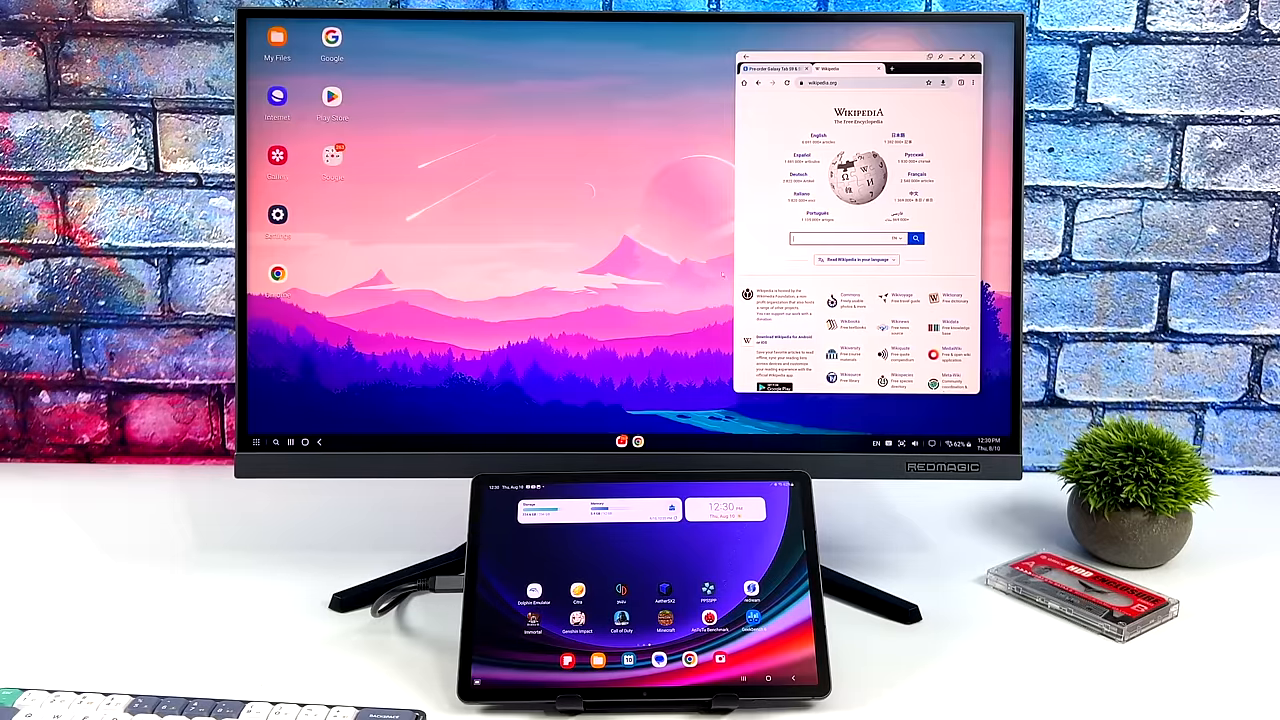
left_click(972, 56)
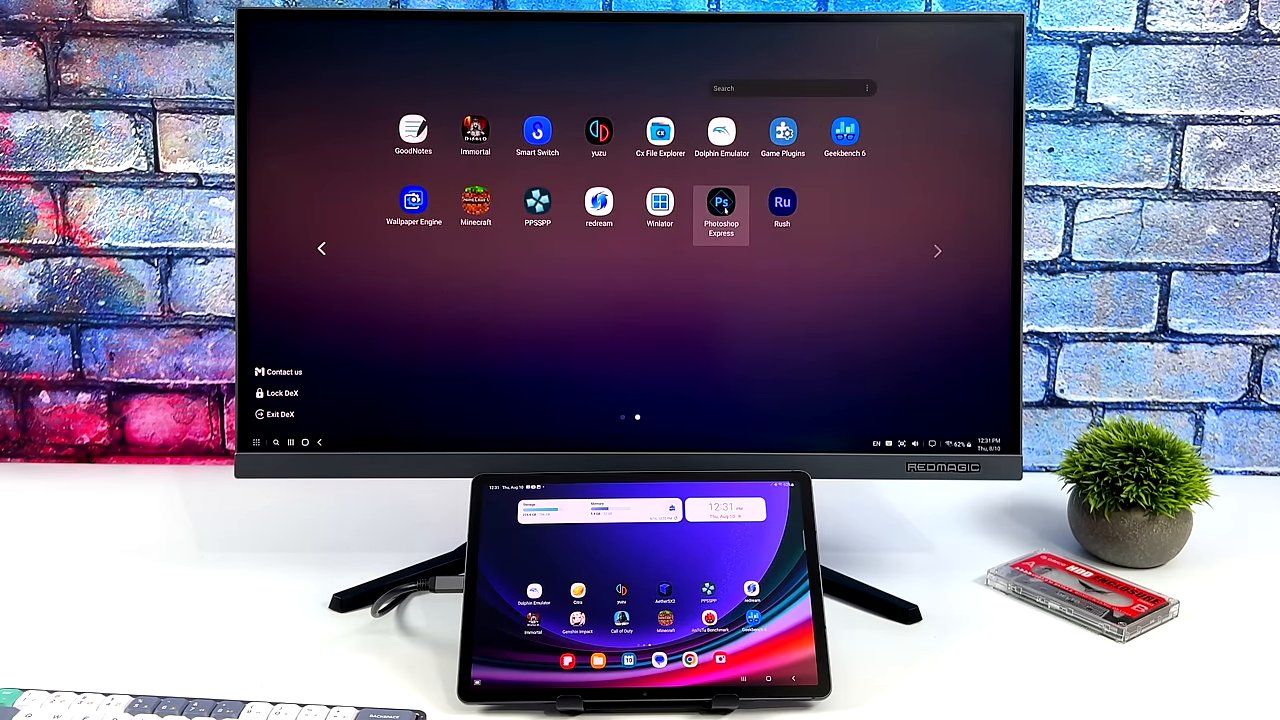
Launch Photoshop Express with photo access and load the sneaker image with background removed.
left_click(720, 202)
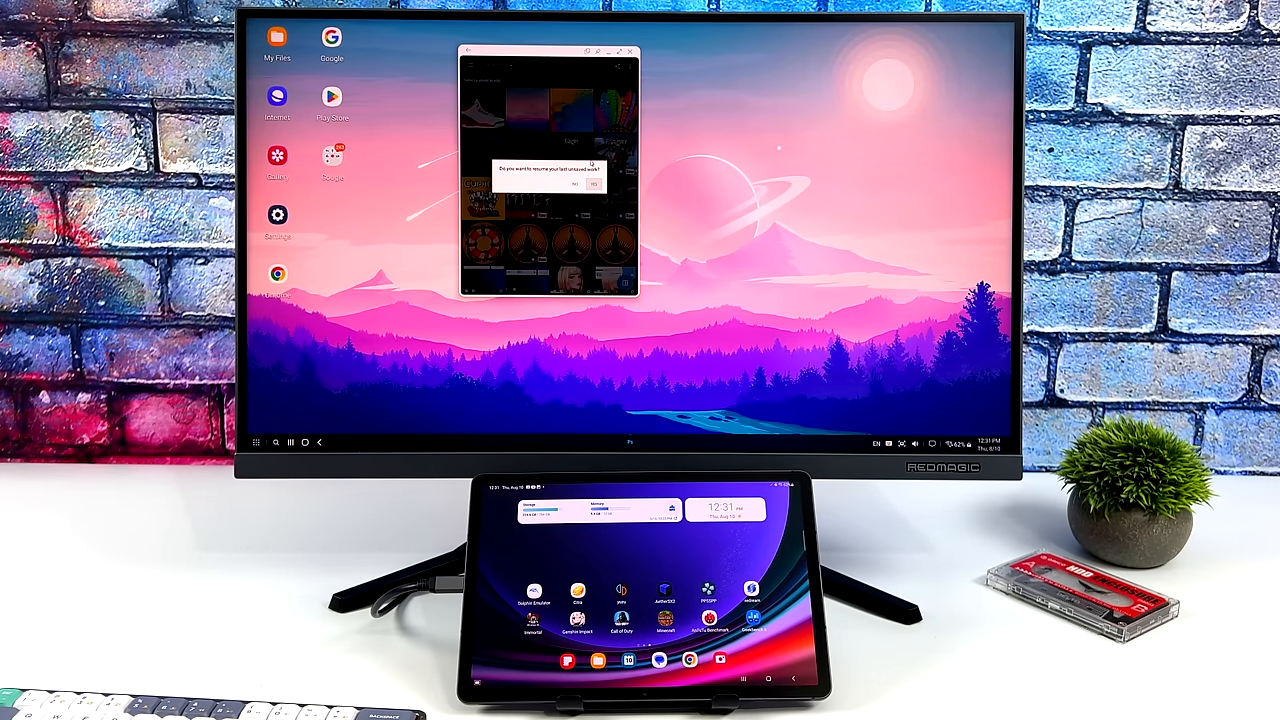
left_click(576, 184)
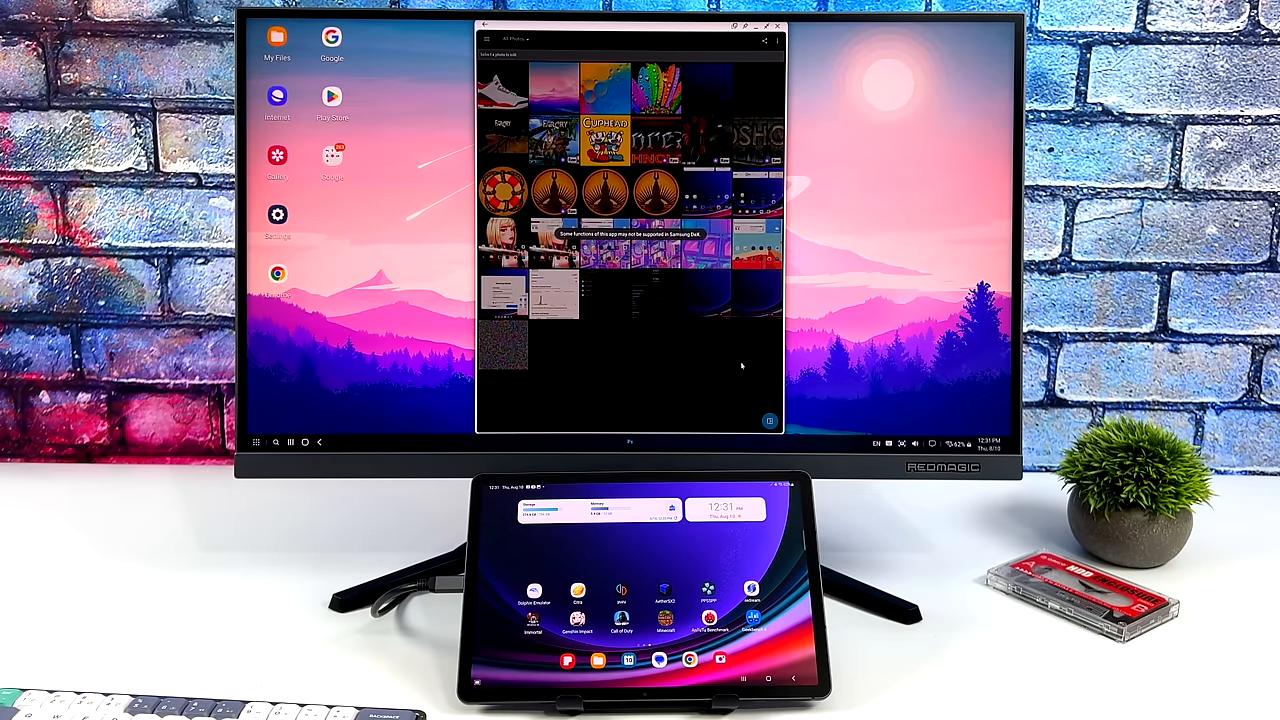
left_click(502, 82)
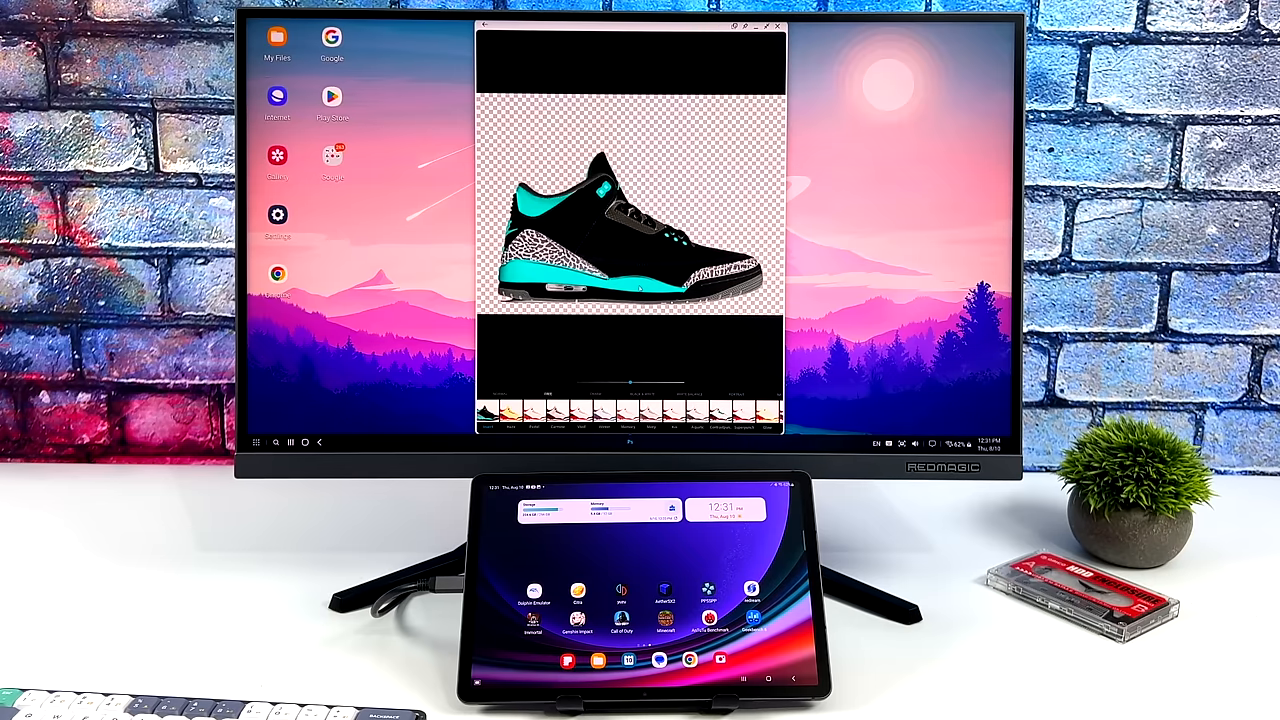
mouse_move(630, 384)
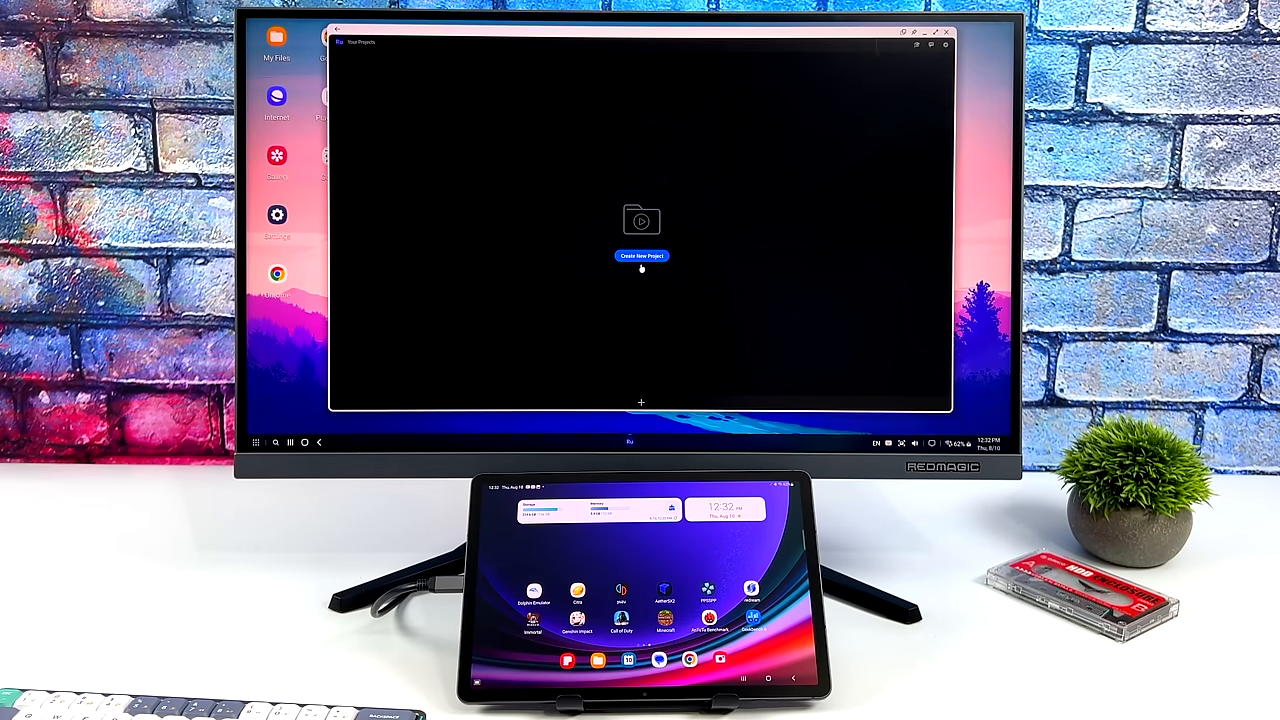
Create a new Premiere Rush project from the three sample beach clips.
left_click(640, 256)
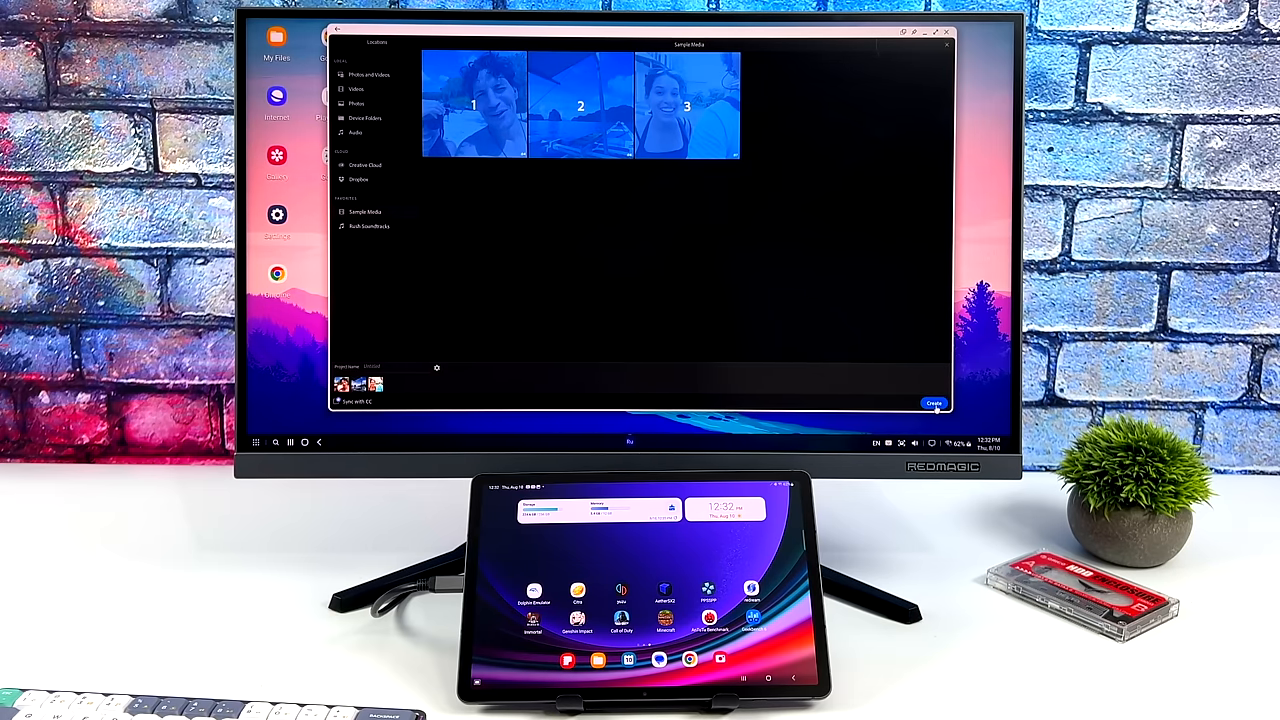
left_click(932, 404)
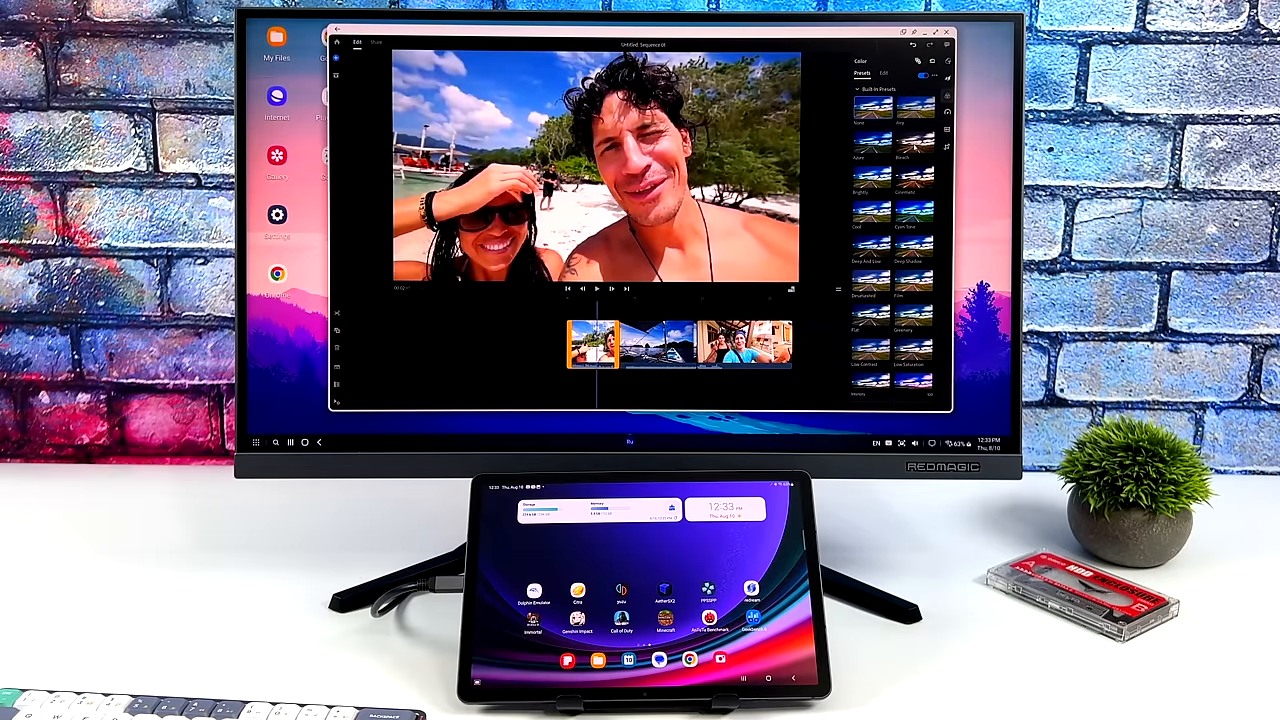
scroll("down", 3)
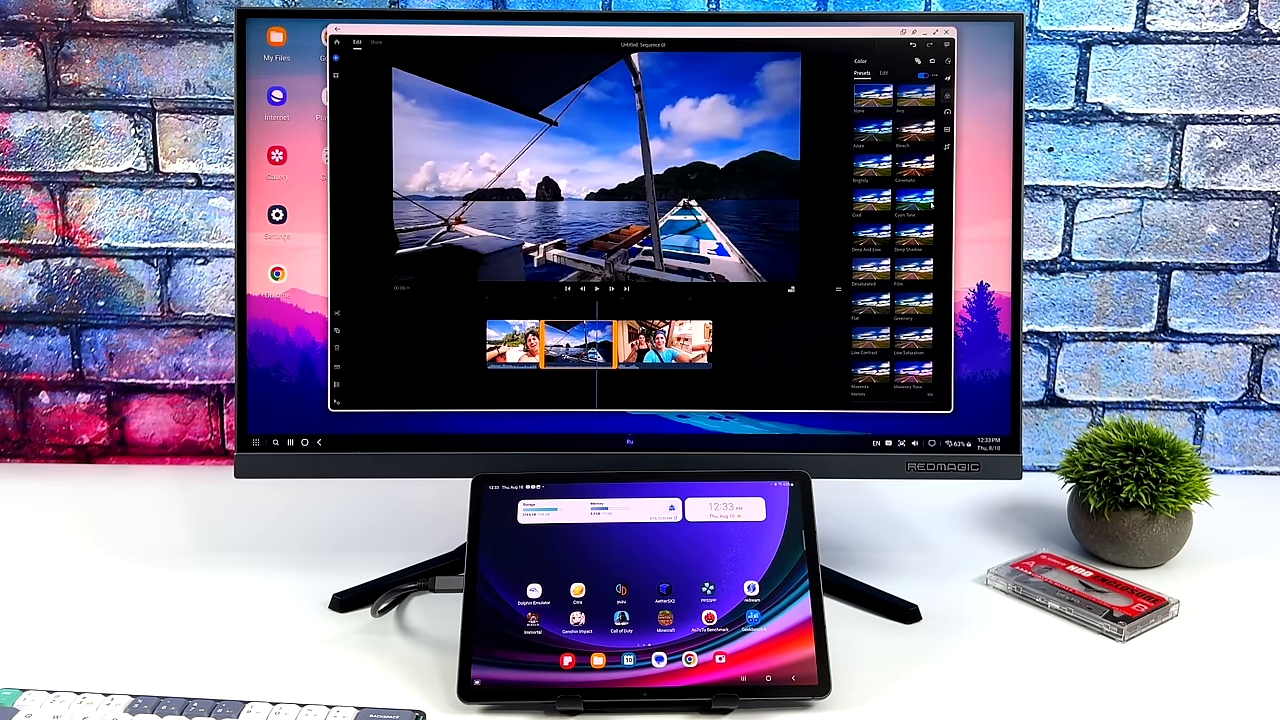
Preview the third clip on the timeline, then close Premiere Rush.
left_click(580, 344)
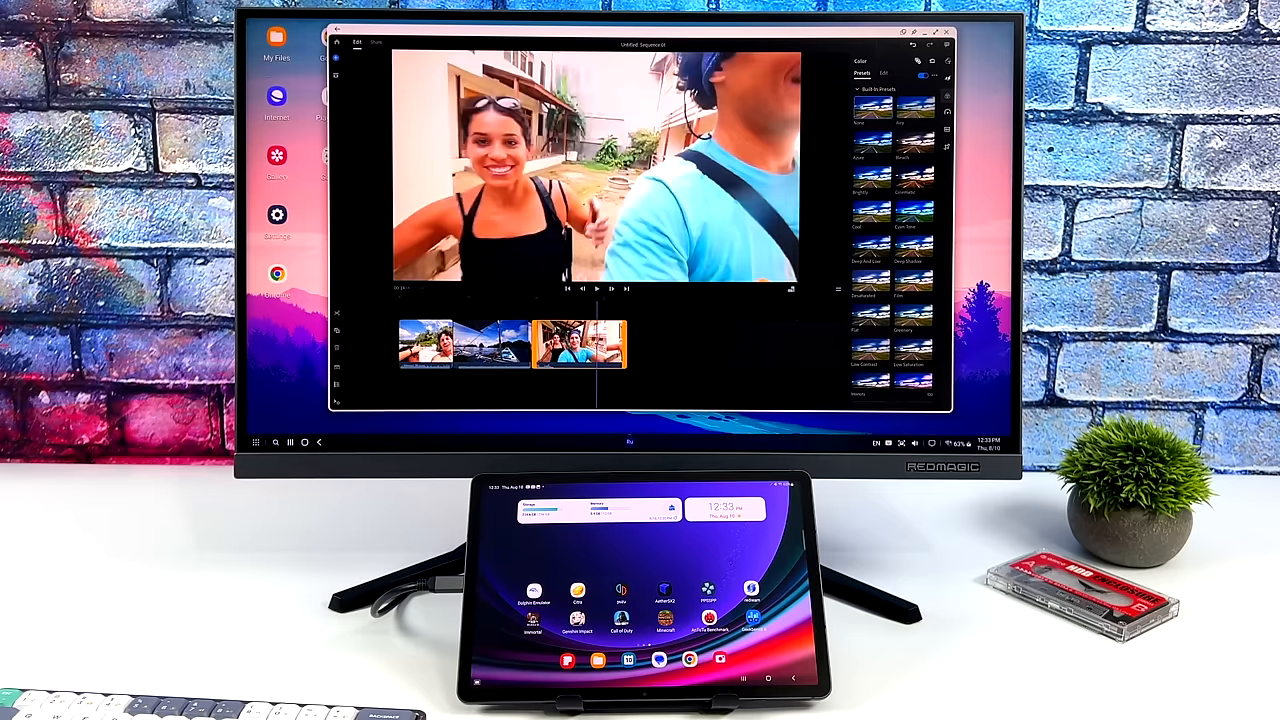
scroll("down", 3)
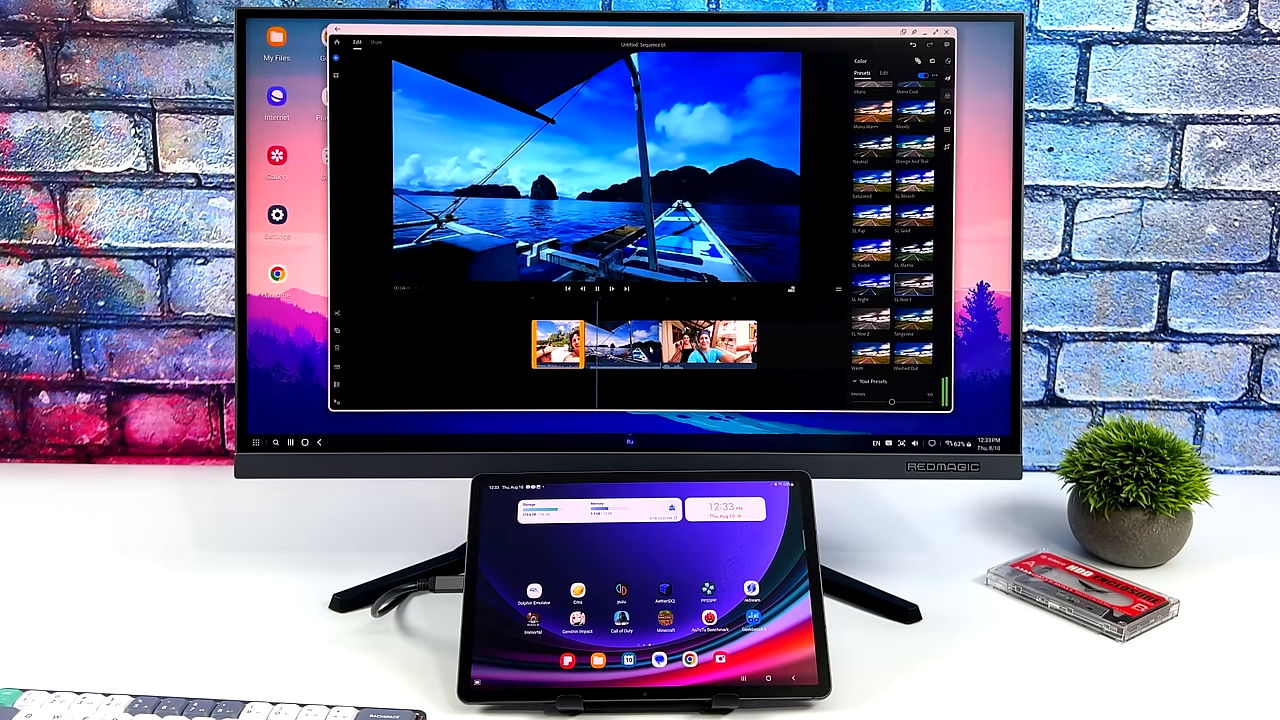
left_click(596, 288)
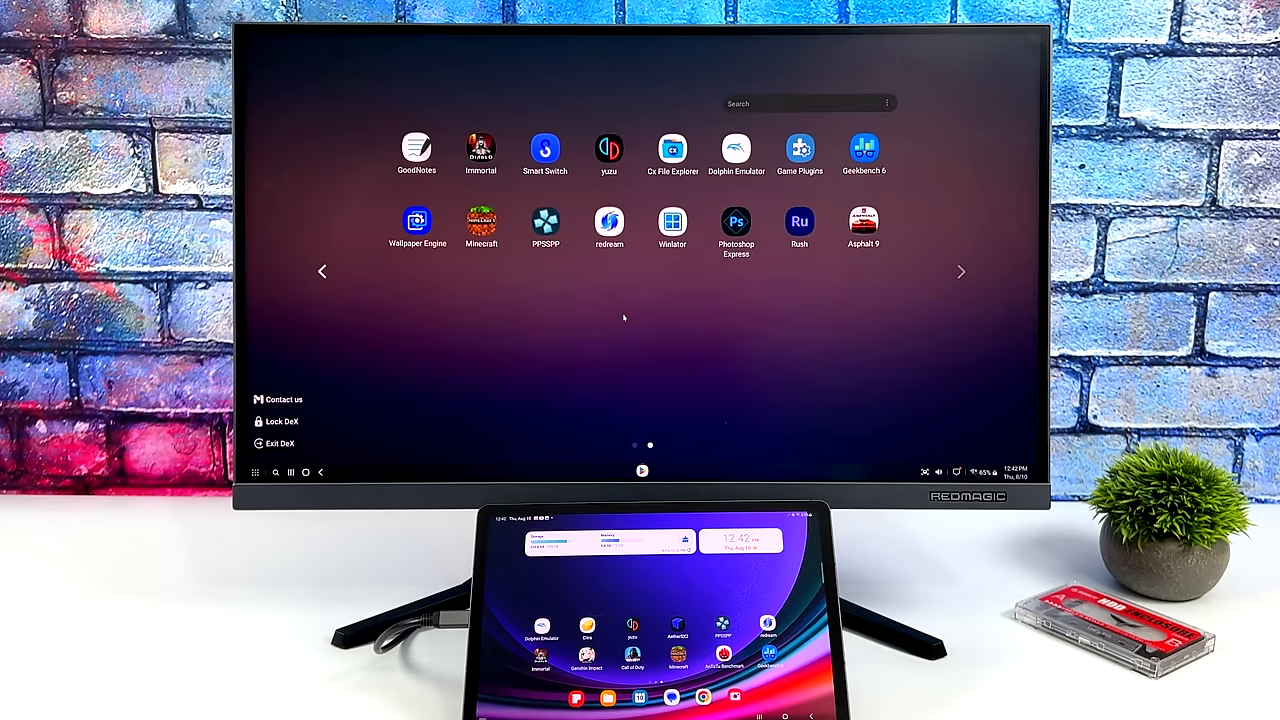
left_click(322, 272)
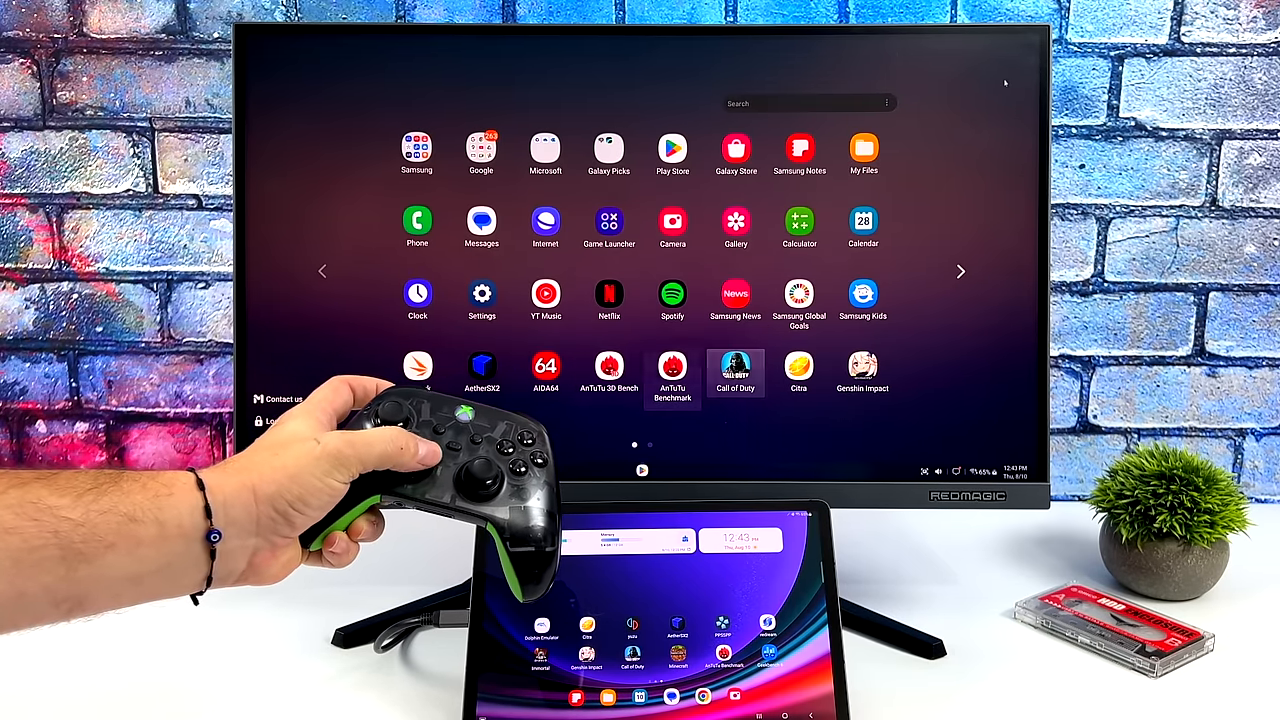
scroll("right", 3)
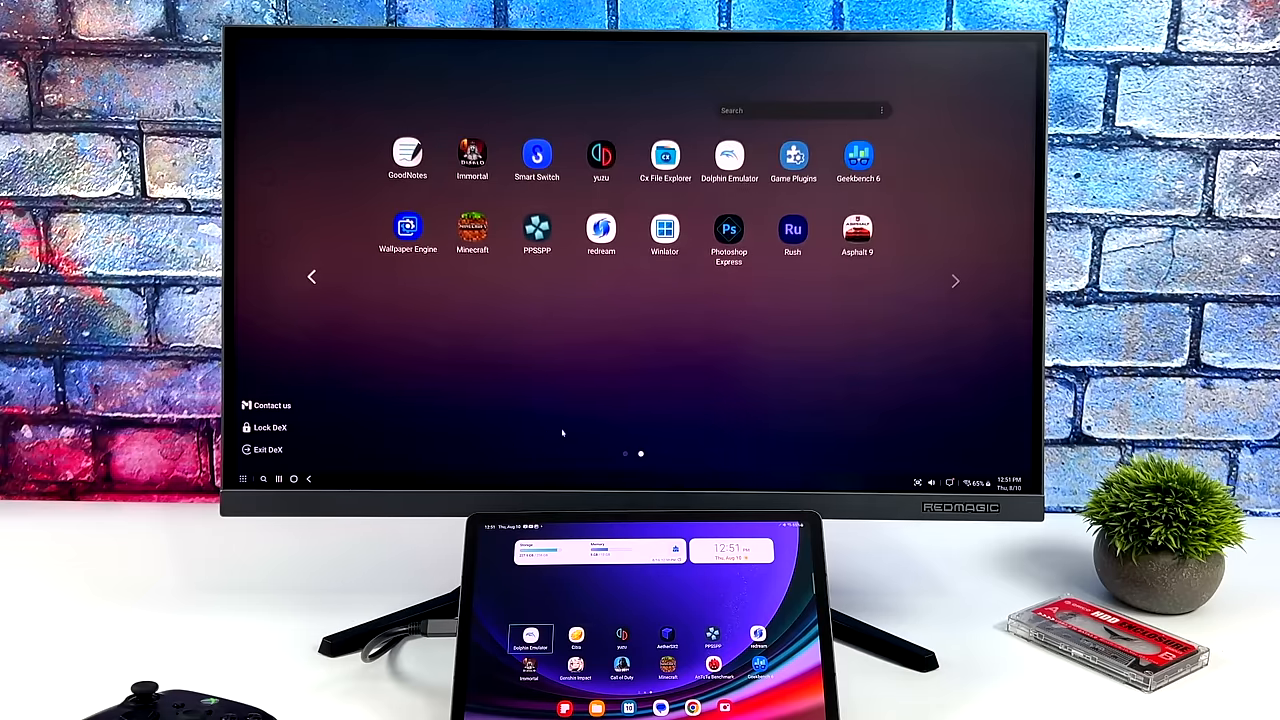
Launch the redream emulator from the app drawer before bringing up the Play Store games listings.
left_click(312, 276)
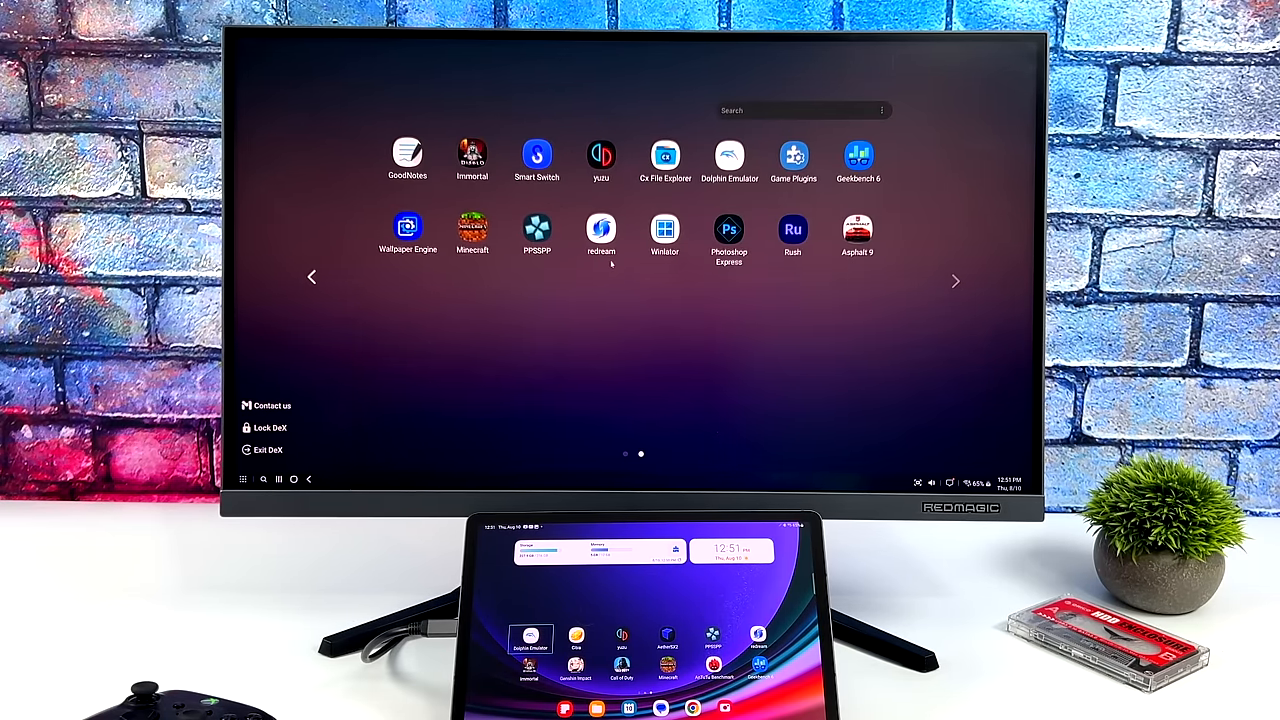
left_click(728, 156)
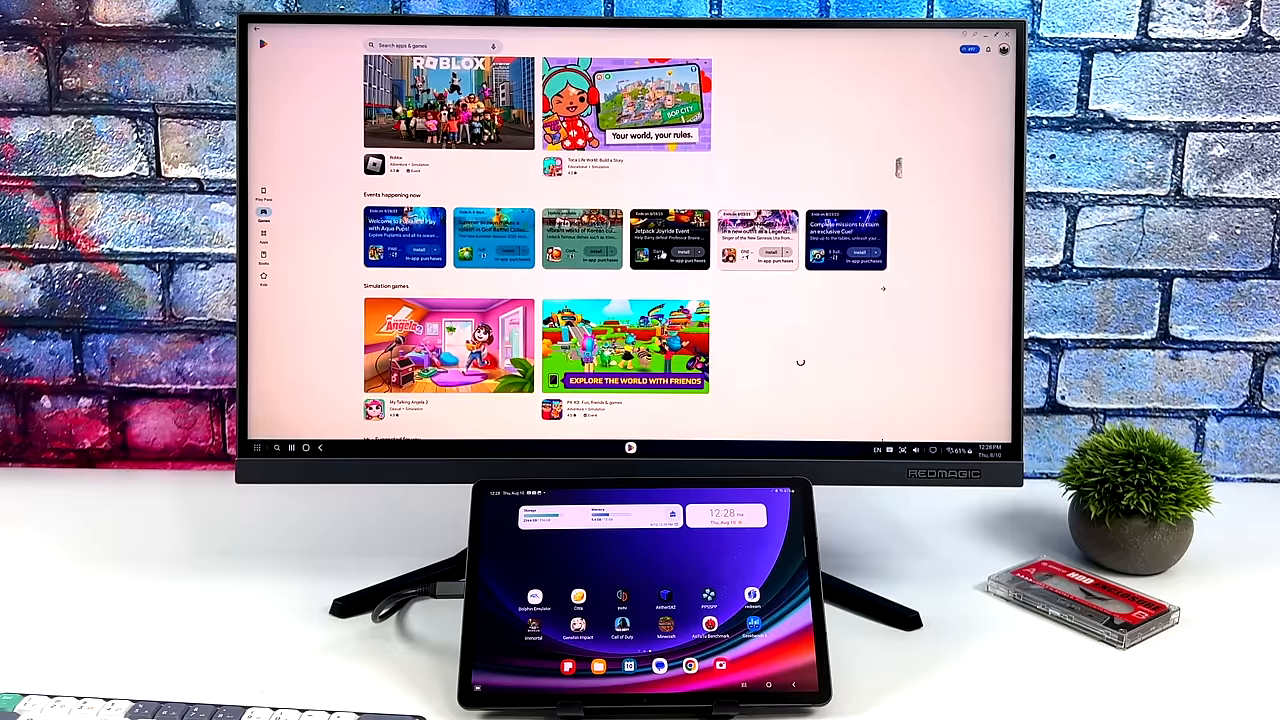
Snap the Play Store to the right half beside the Calculator and browse its listings.
left_click(984, 36)
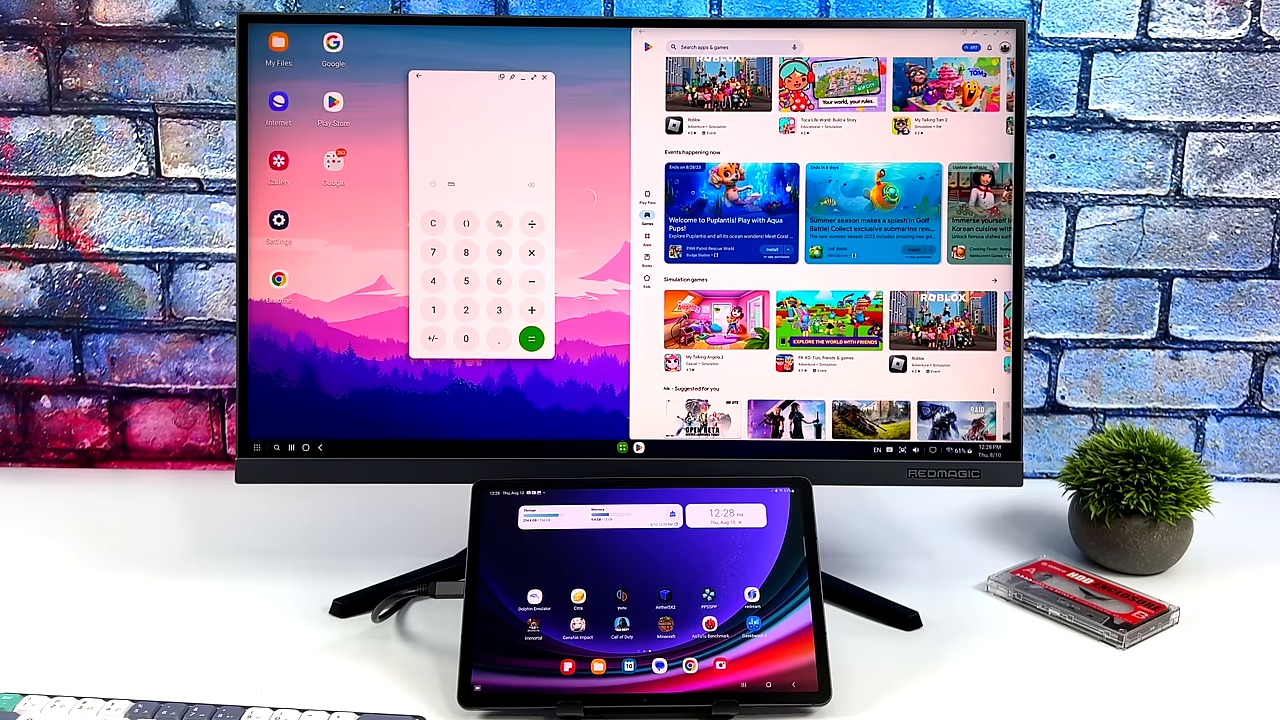
scroll("down", 3)
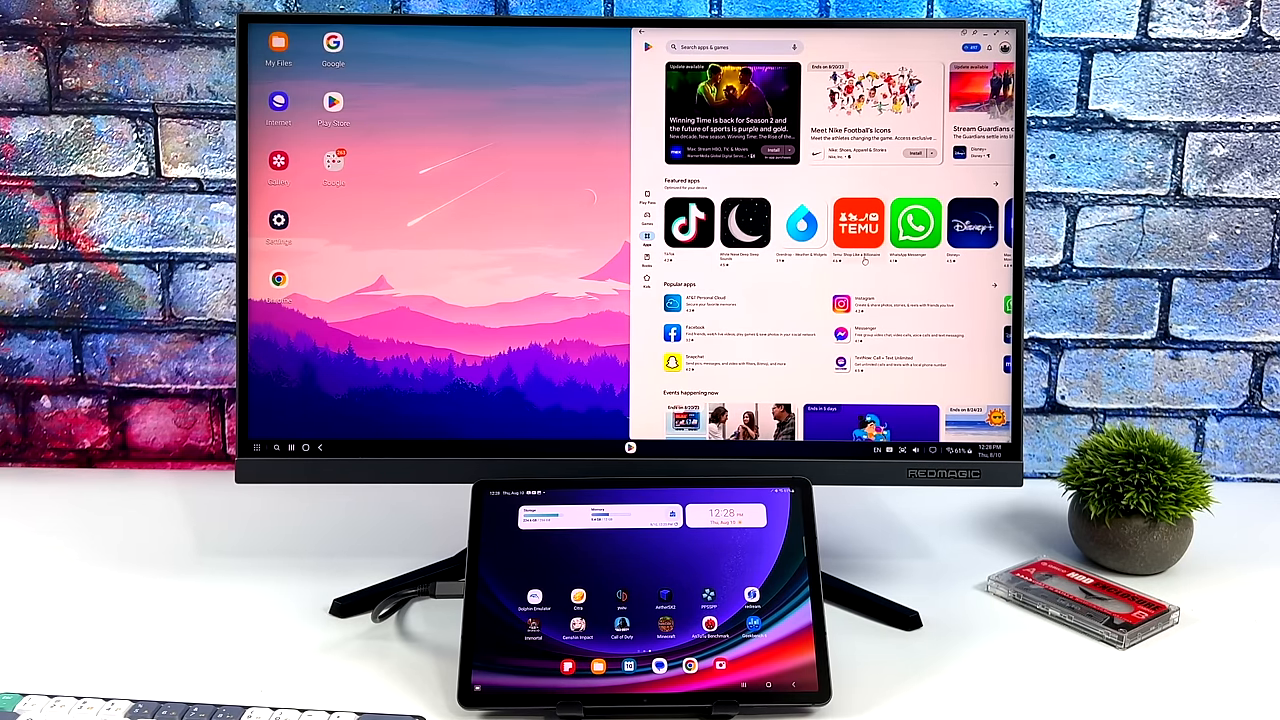
scroll("down", 3)
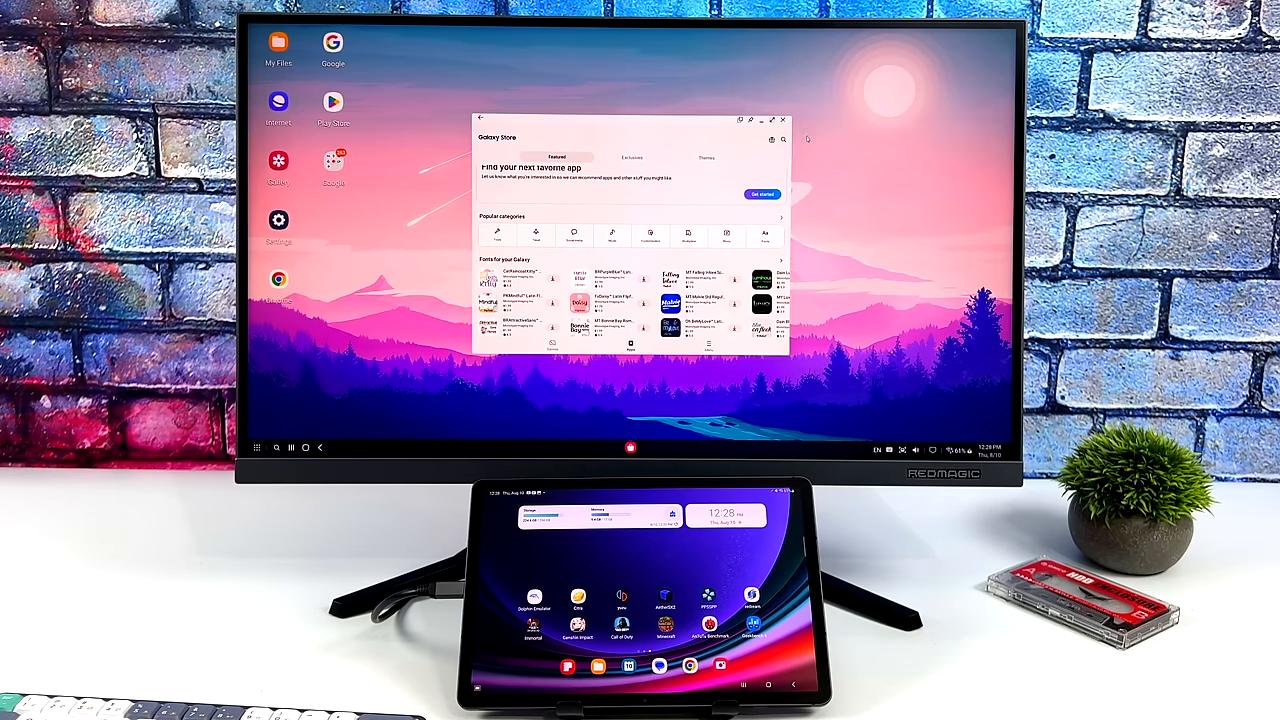
Maximize the Galaxy Store window and scroll back to its exclusive apps and featured listings.
left_click(772, 120)
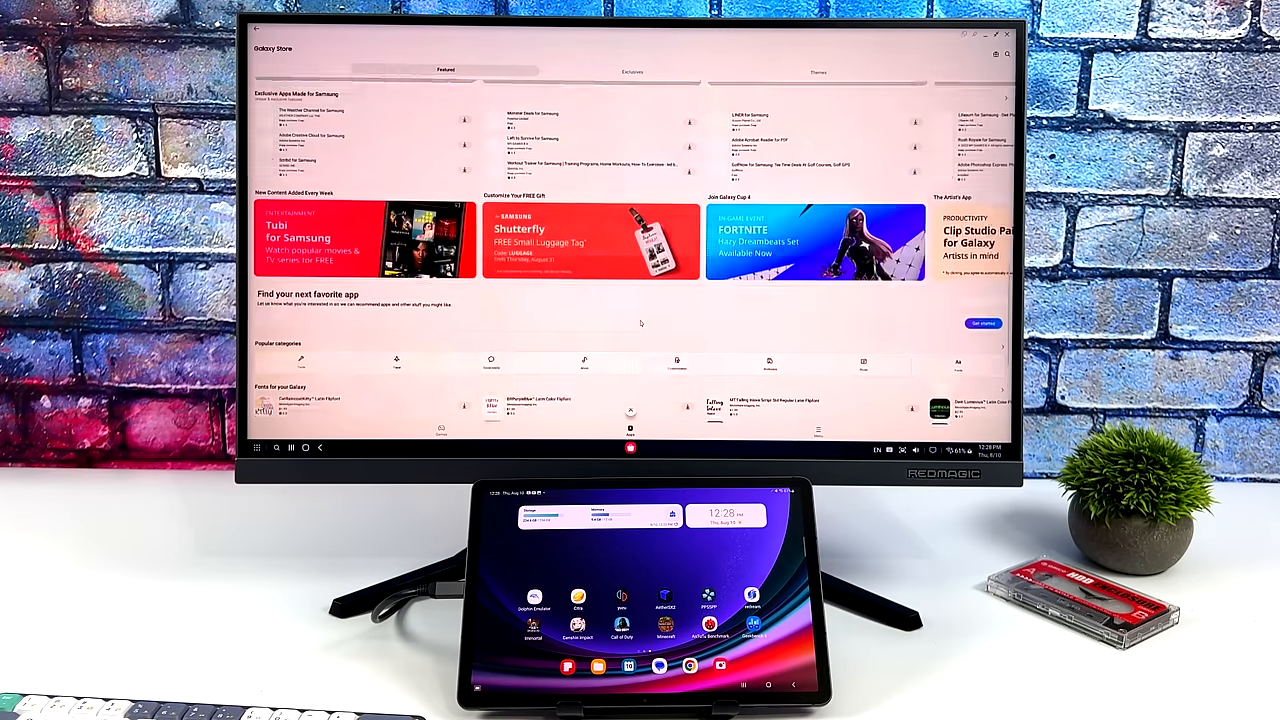
scroll("up", 3)
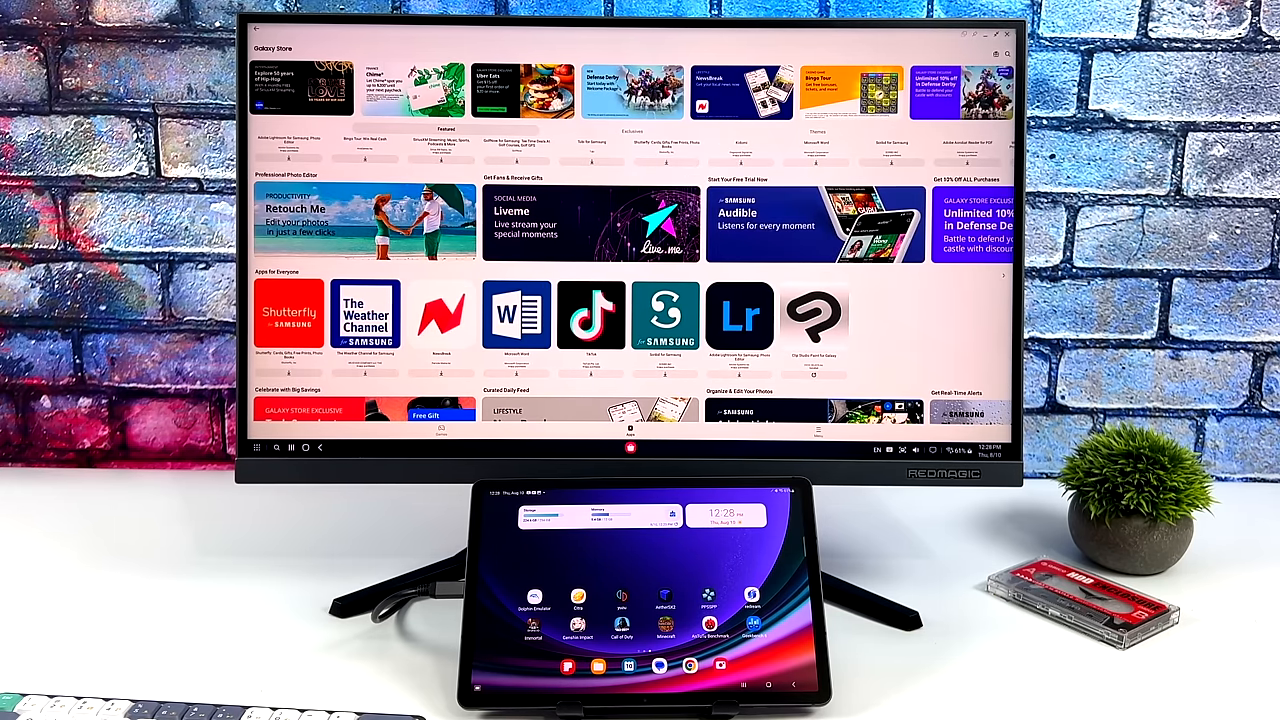